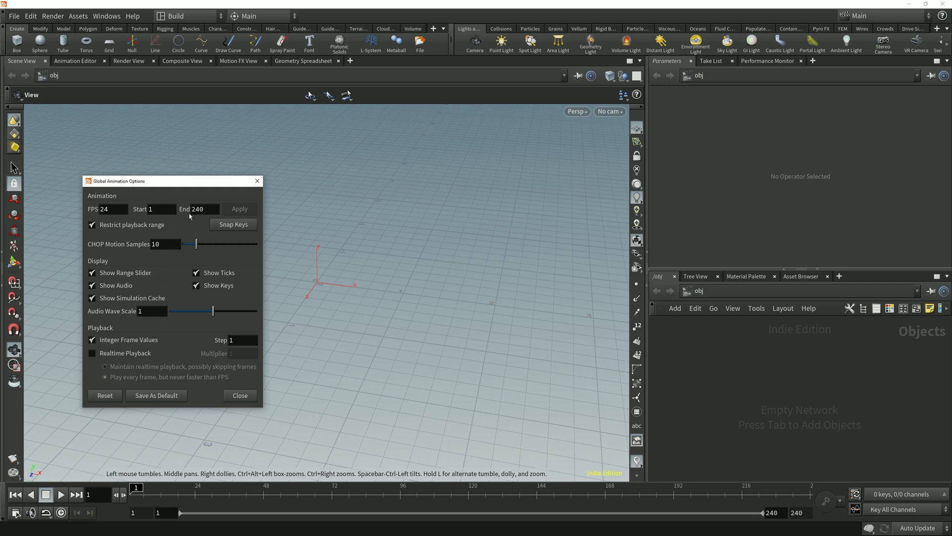
- Close the Global Animation Options dialog
left_click(240, 395)
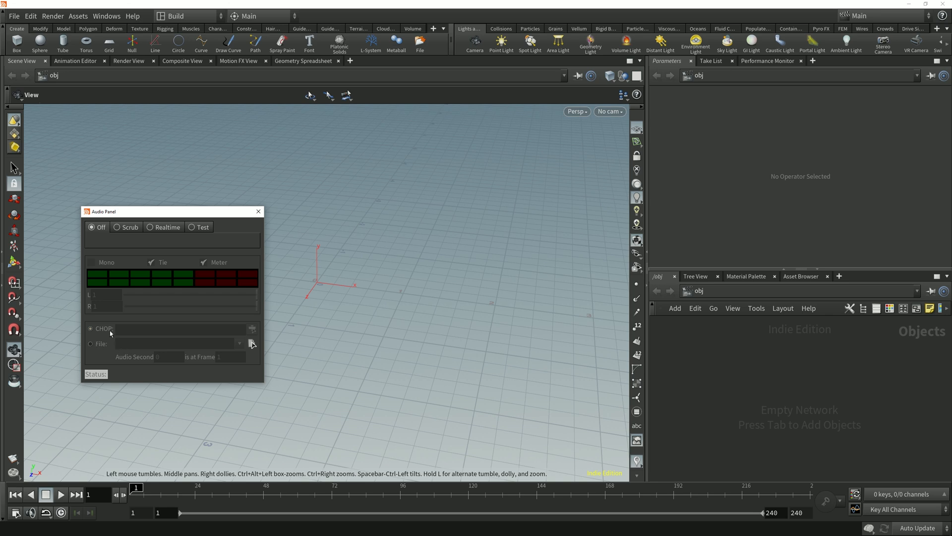
mouse_move(138, 330)
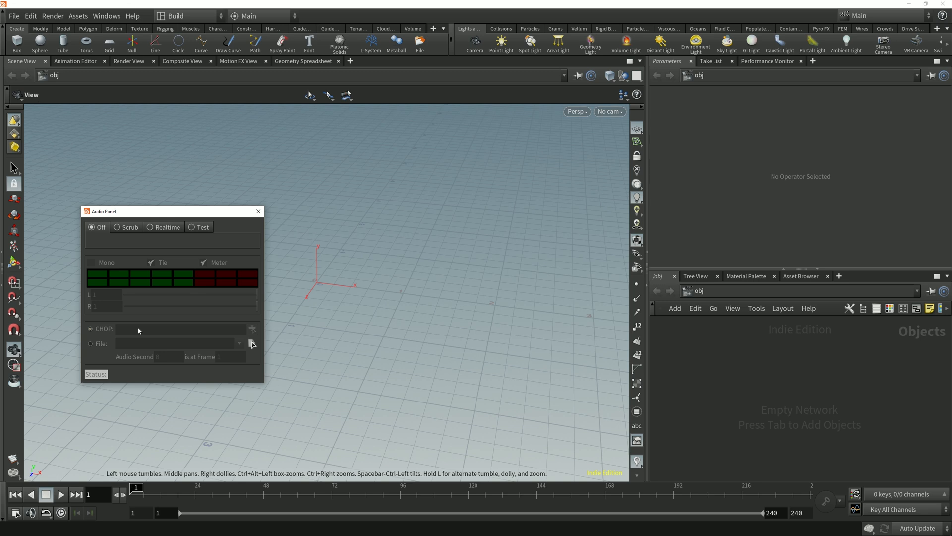
- Close the Audio Panel window, leaving the empty scene view clear
left_click(258, 211)
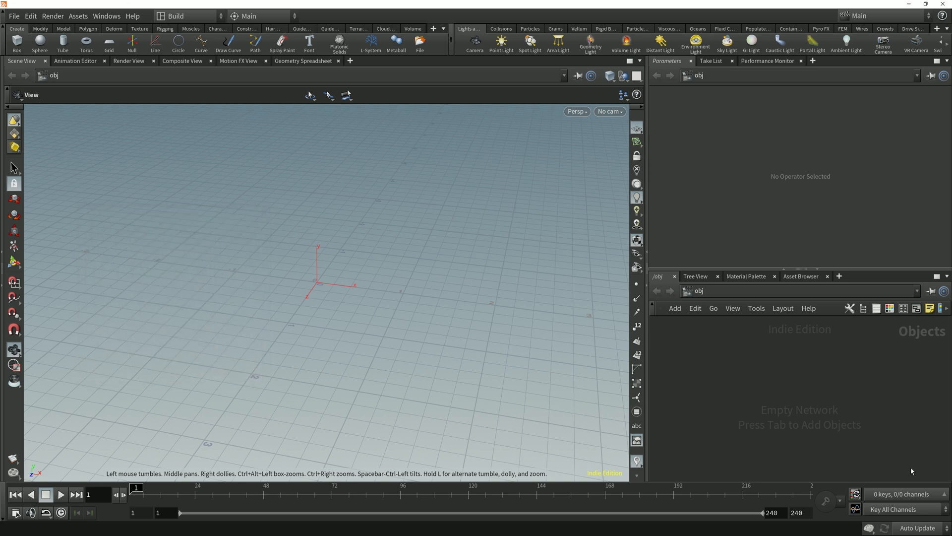
mouse_move(868, 520)
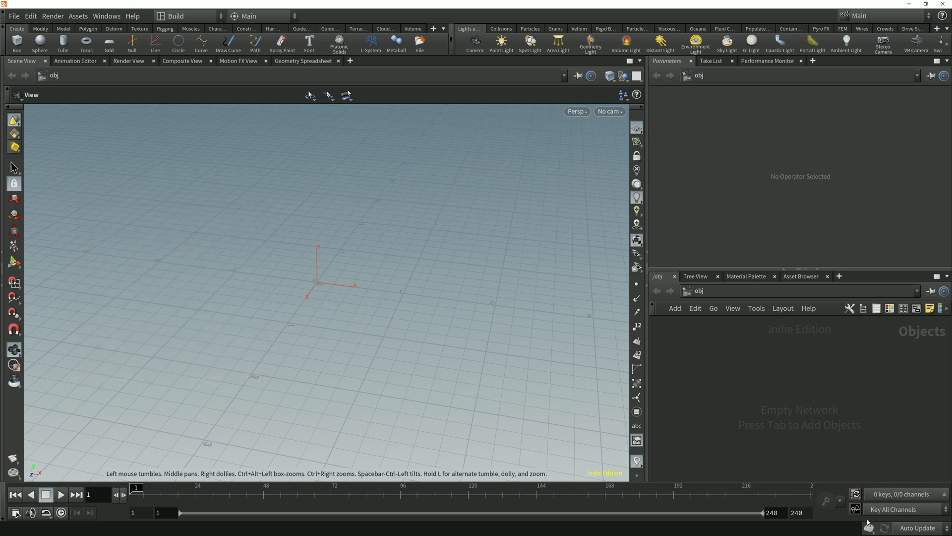
mouse_move(846, 505)
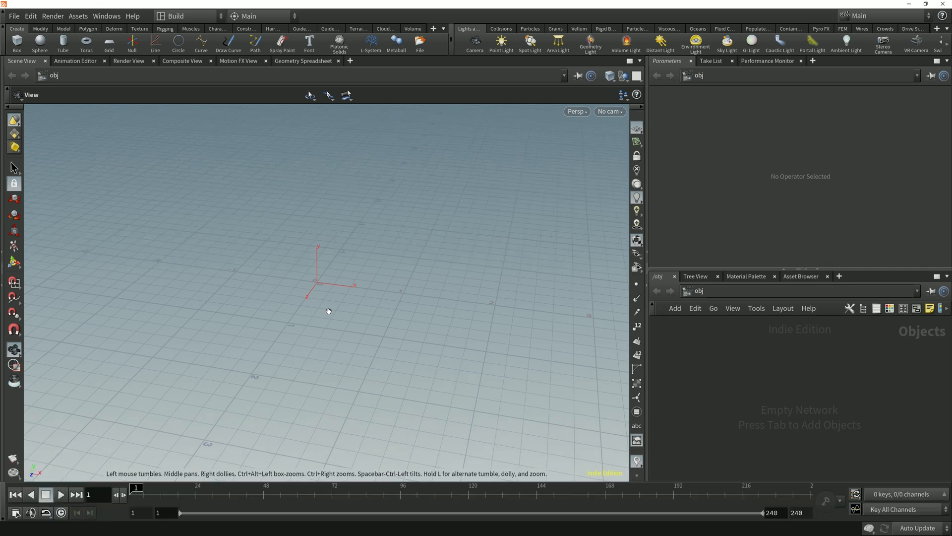
mouse_move(329, 236)
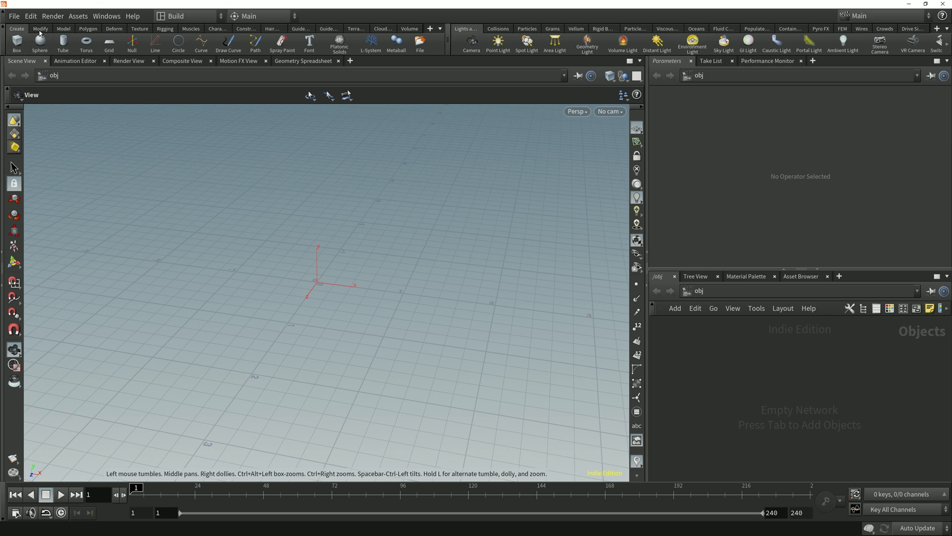
- Browse the Modify, Model, Polygon, Deform and Texture shelf tabs in turn
left_click(37, 29)
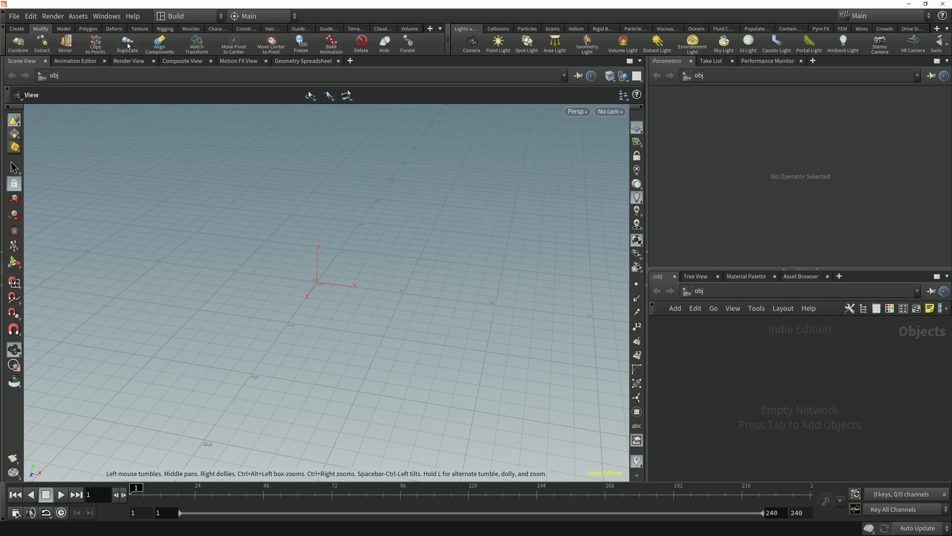
left_click(62, 28)
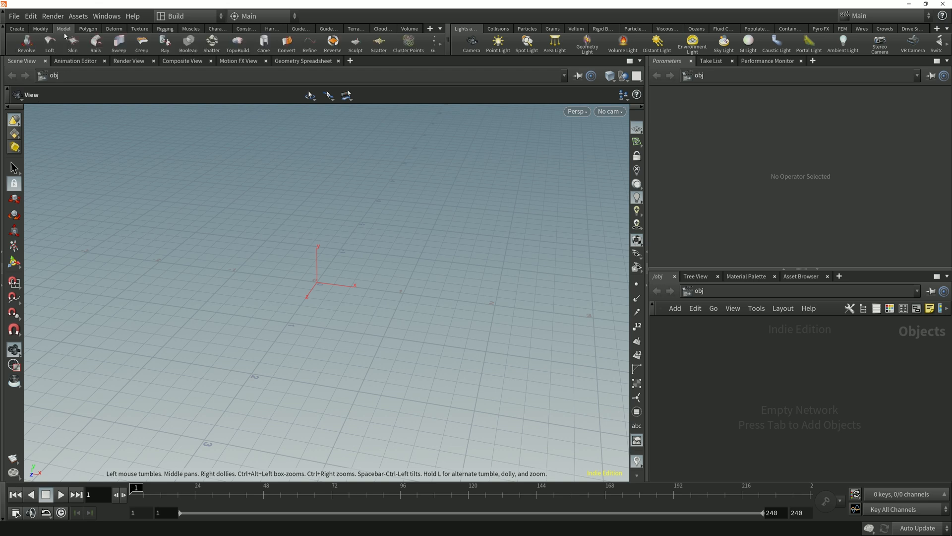
left_click(89, 29)
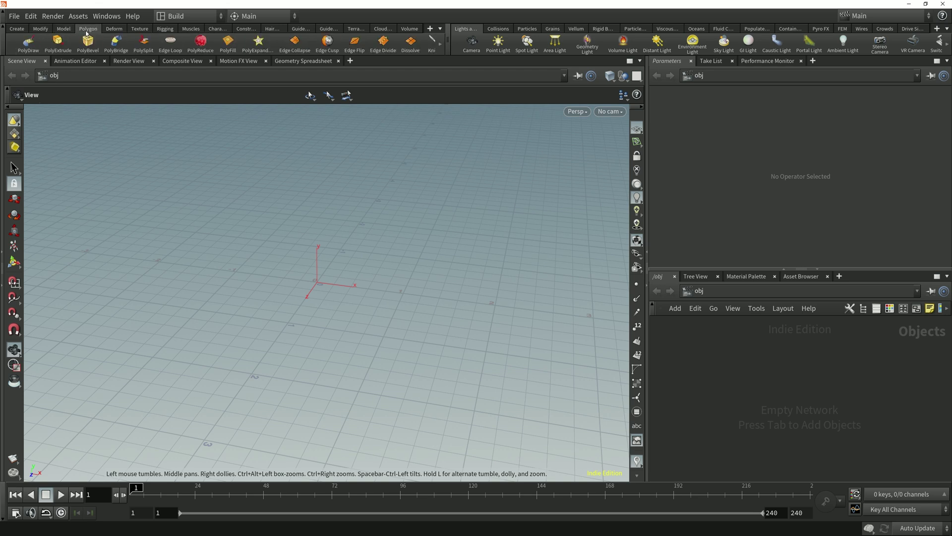
left_click(113, 28)
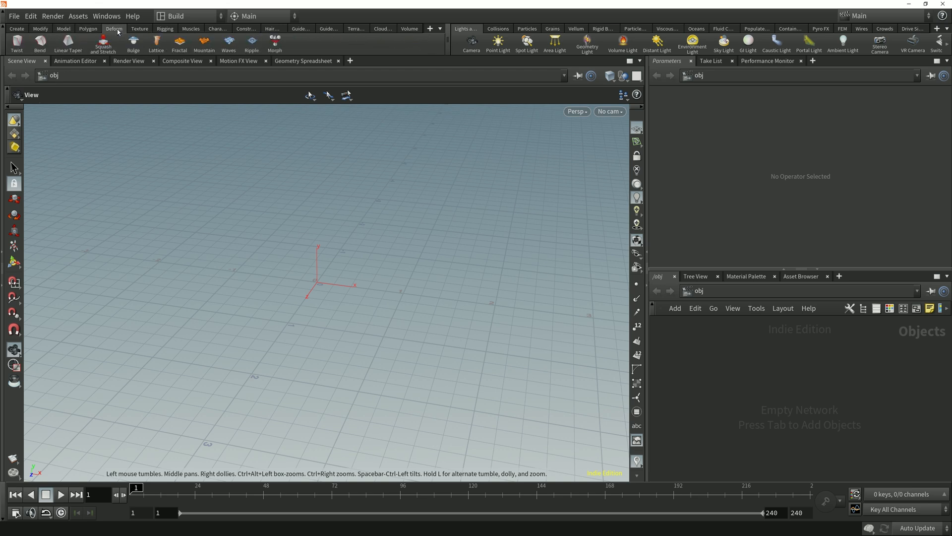
left_click(139, 28)
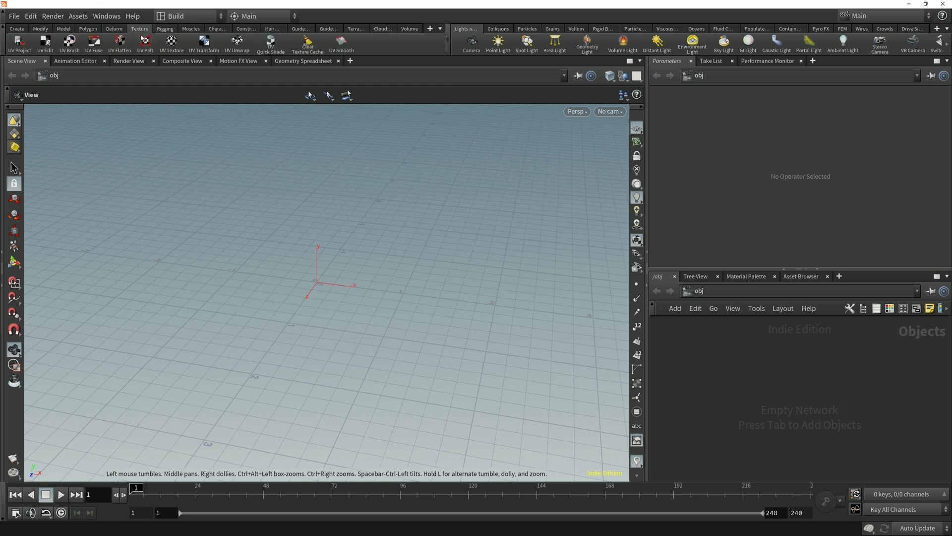
mouse_move(370, 44)
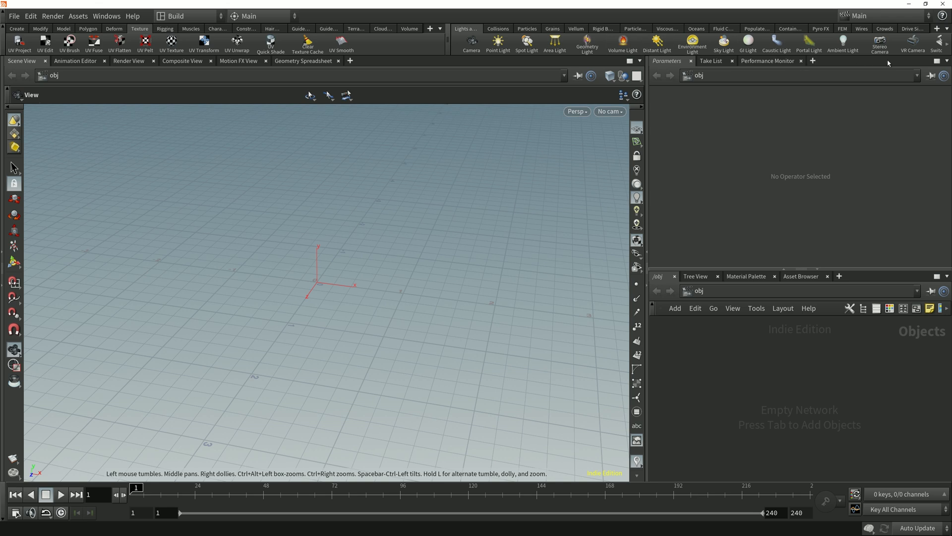
mouse_move(948, 45)
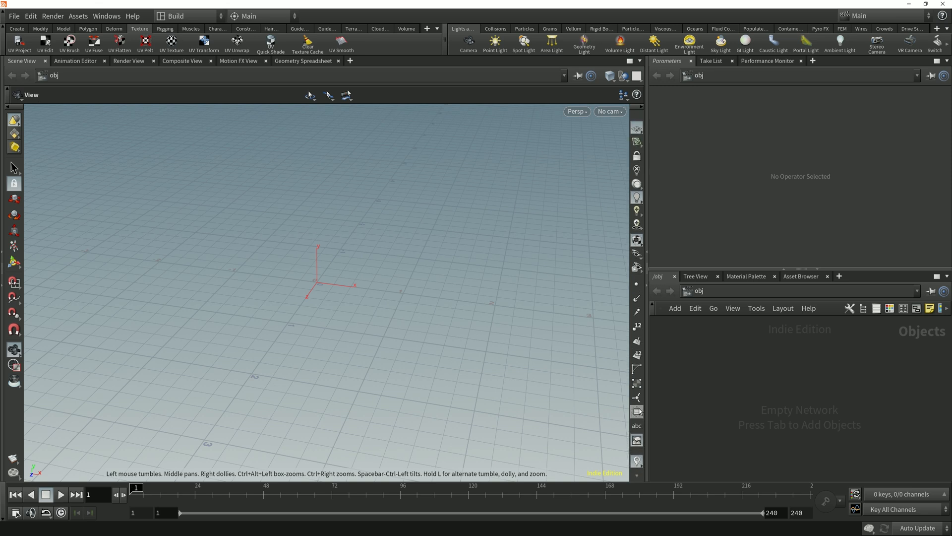
mouse_move(599, 185)
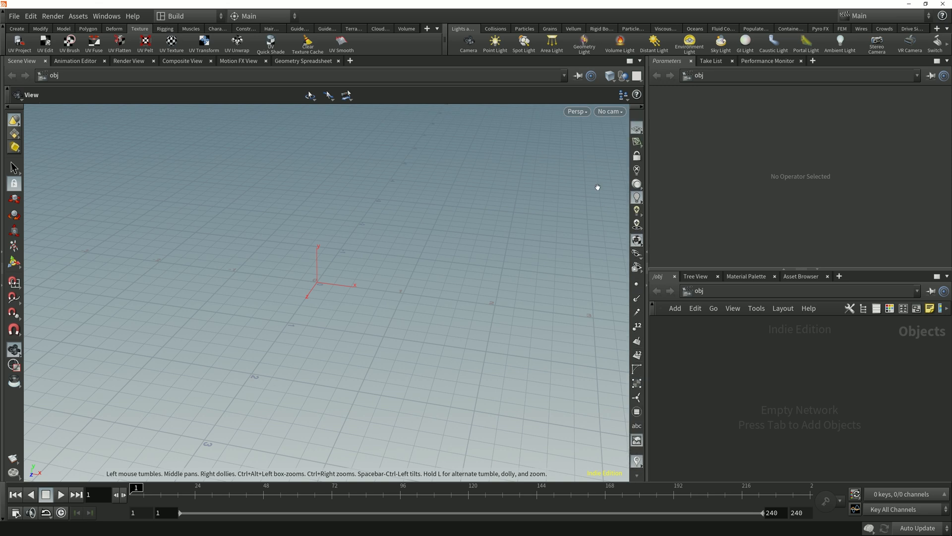
mouse_move(426, 45)
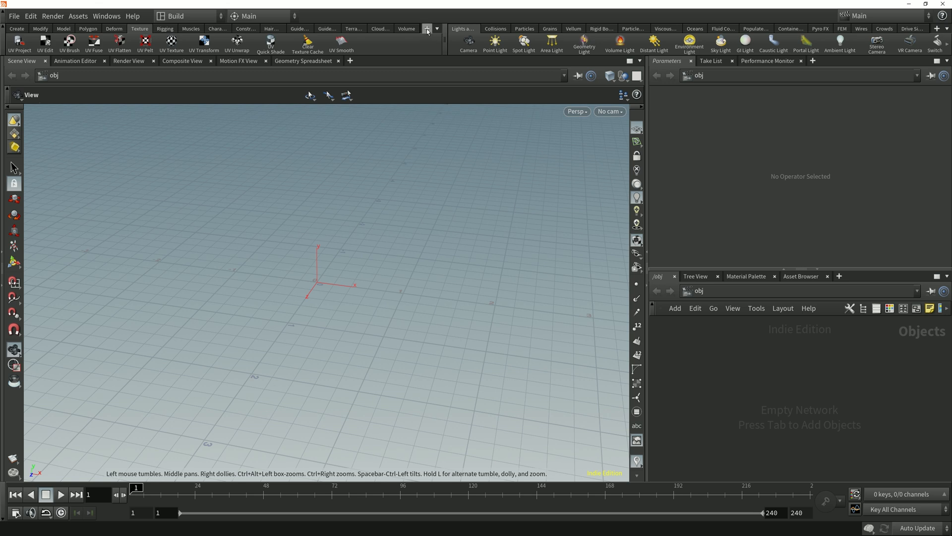
- Review the list of shelf sets, then show the Model and Polygon shelf tabs
left_click(427, 28)
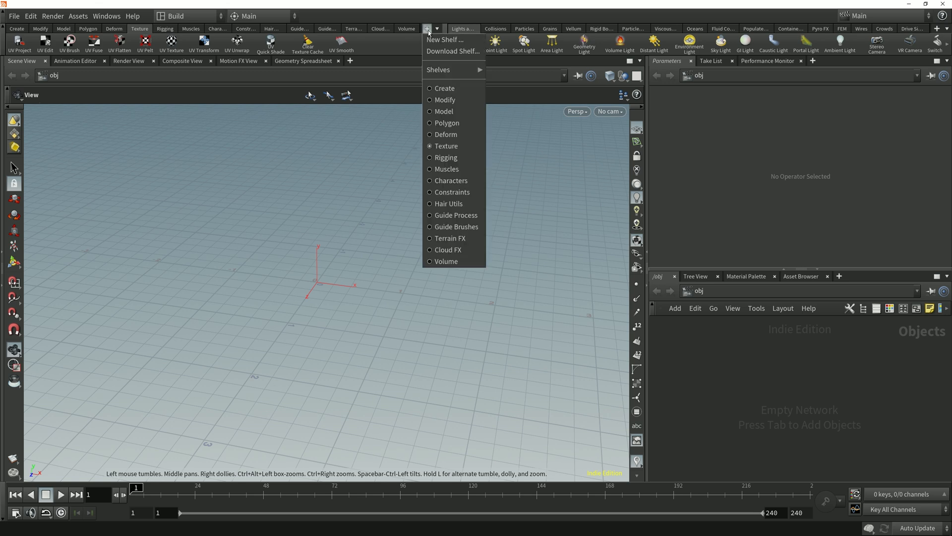
mouse_move(439, 69)
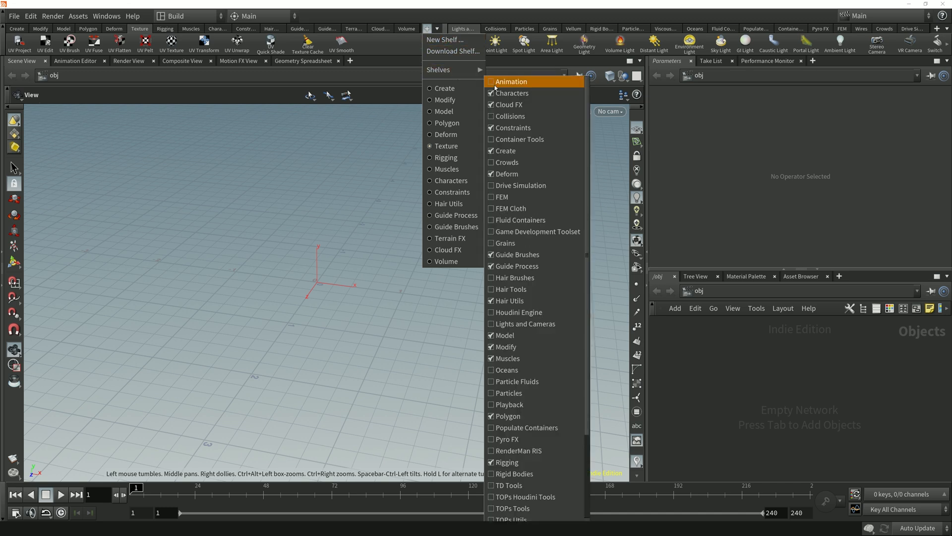
left_click(512, 81)
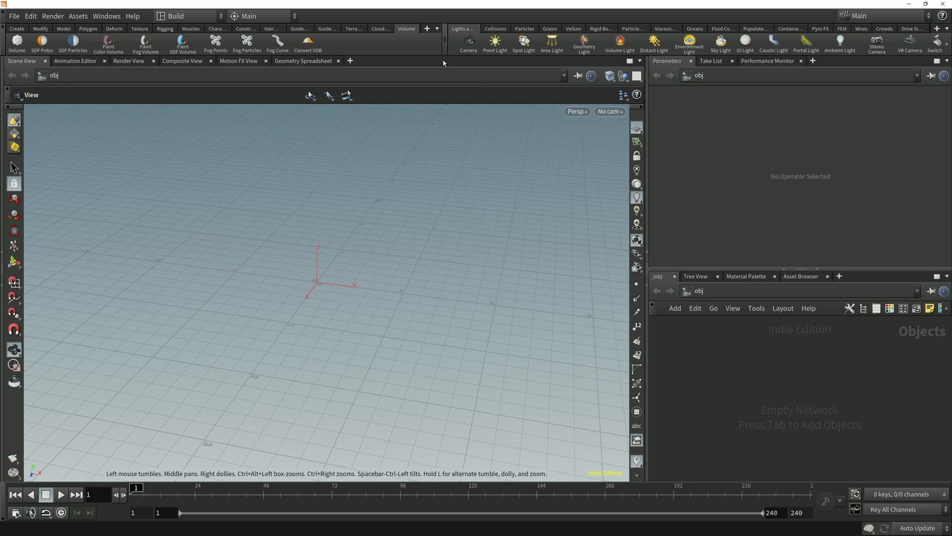
left_click(65, 28)
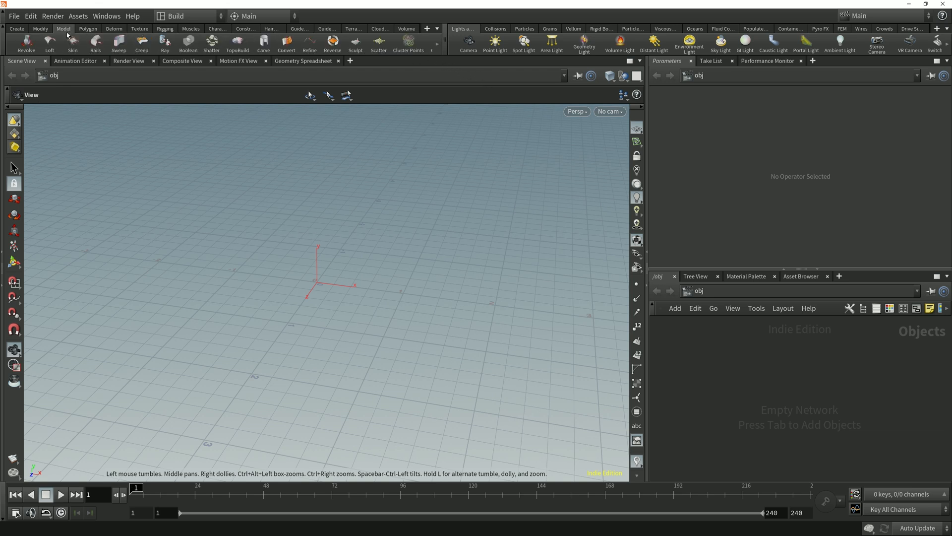
left_click(91, 29)
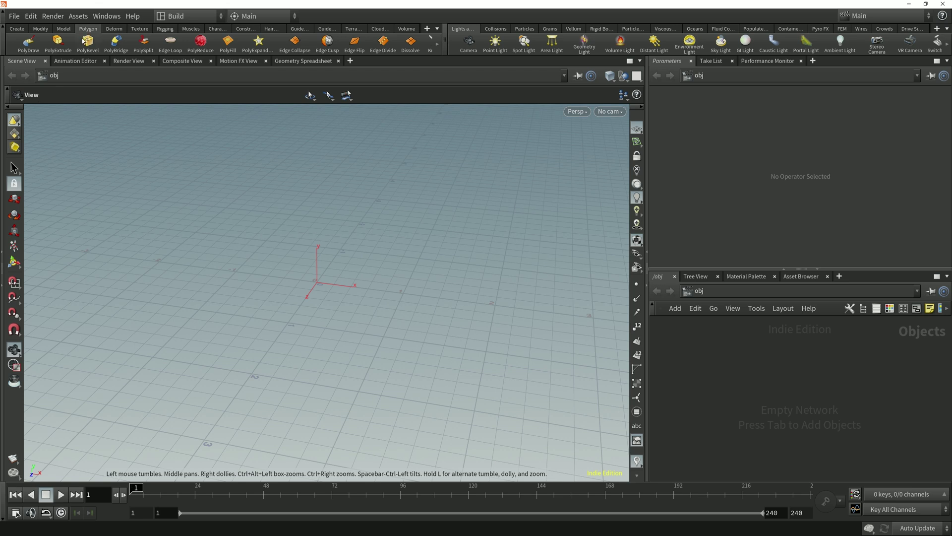
mouse_move(115, 50)
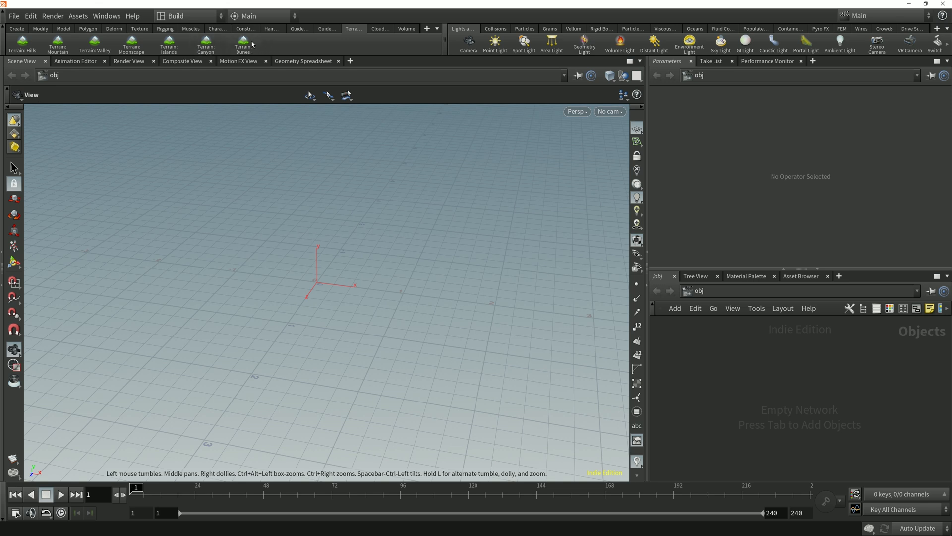
mouse_move(264, 44)
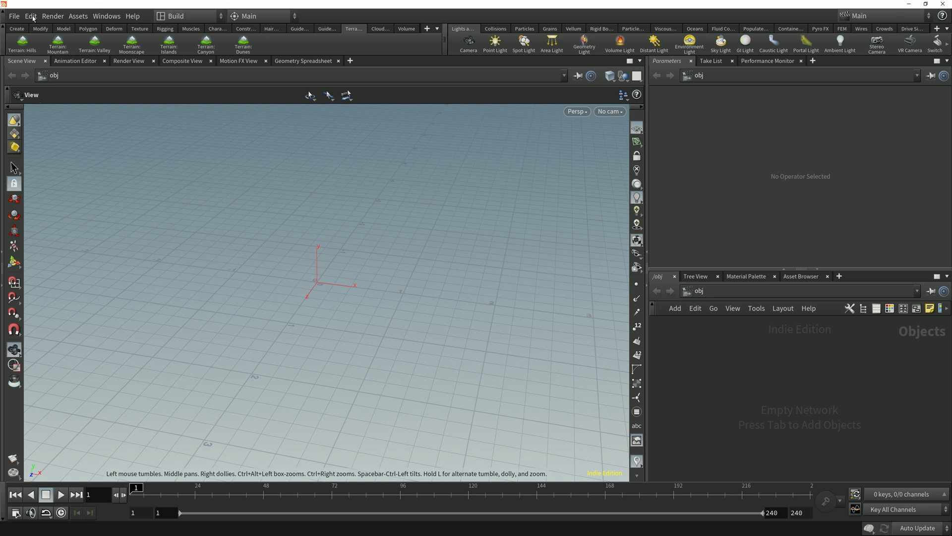
mouse_move(134, 16)
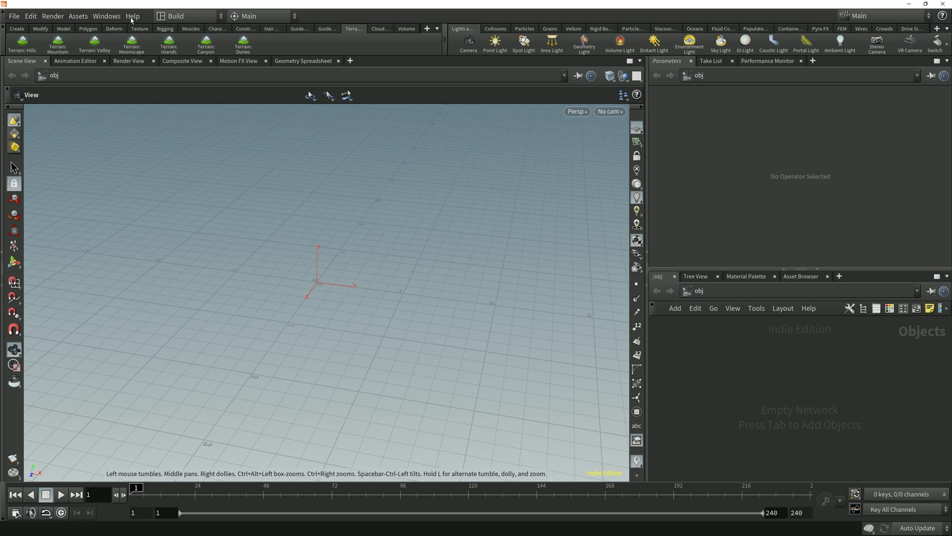
left_click(13, 16)
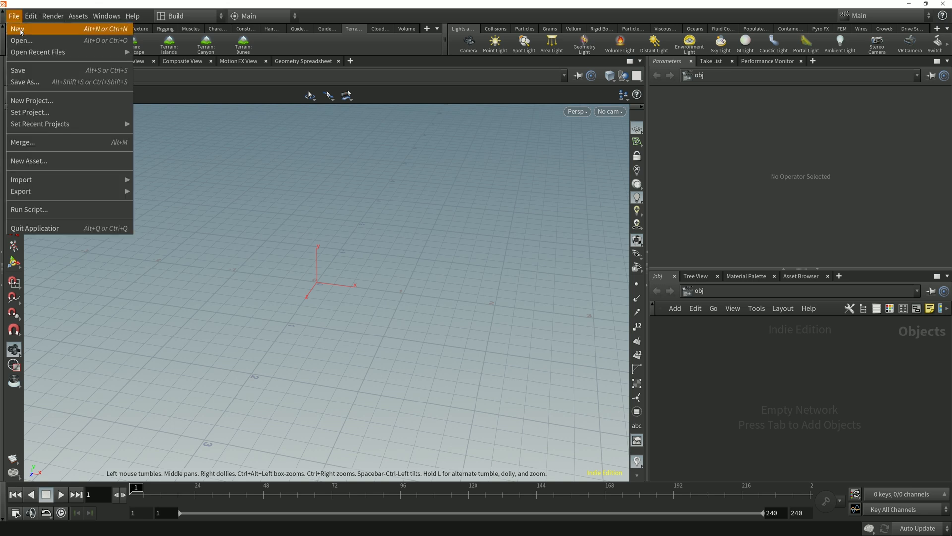
mouse_move(22, 73)
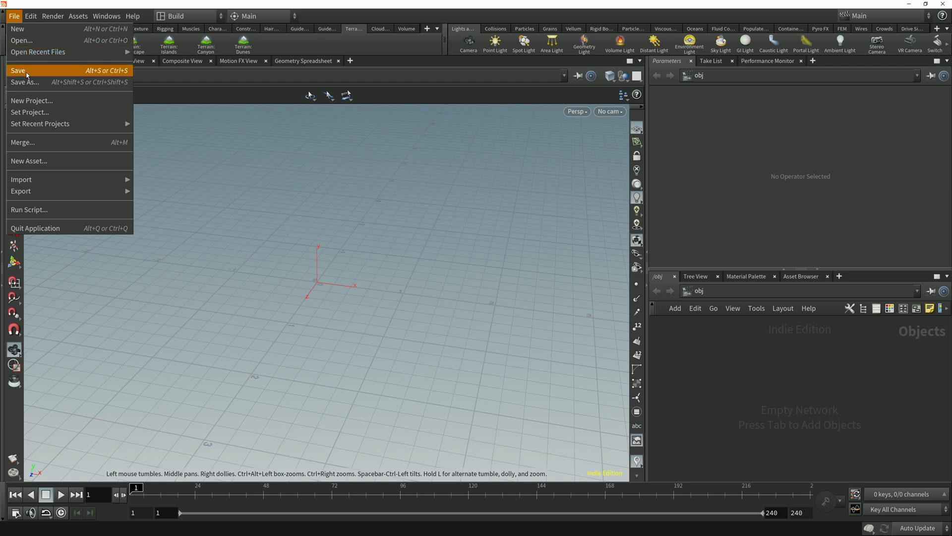
mouse_move(45, 113)
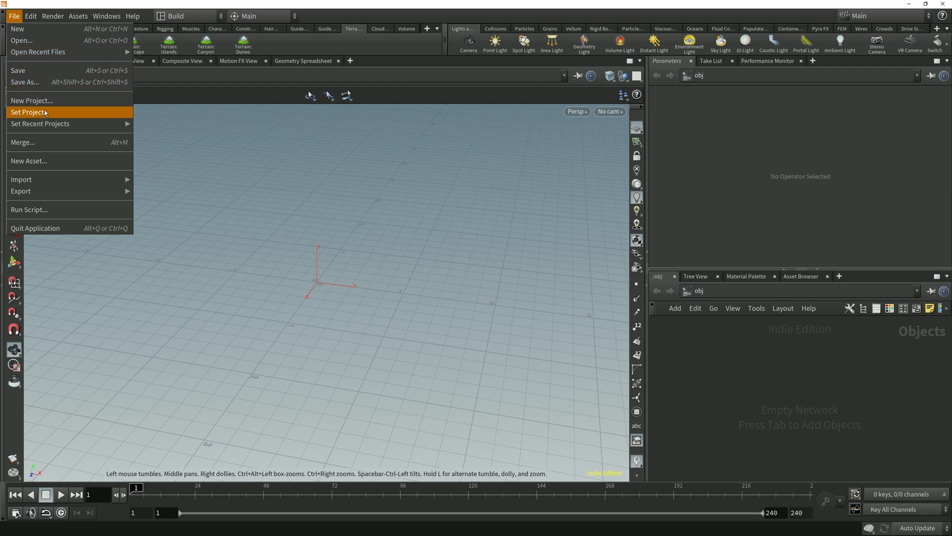
mouse_move(48, 105)
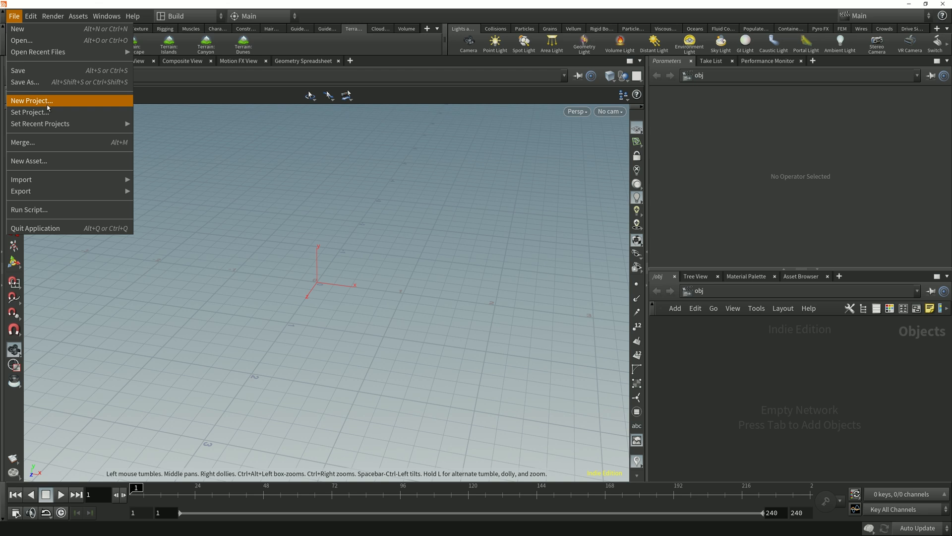
left_click(31, 15)
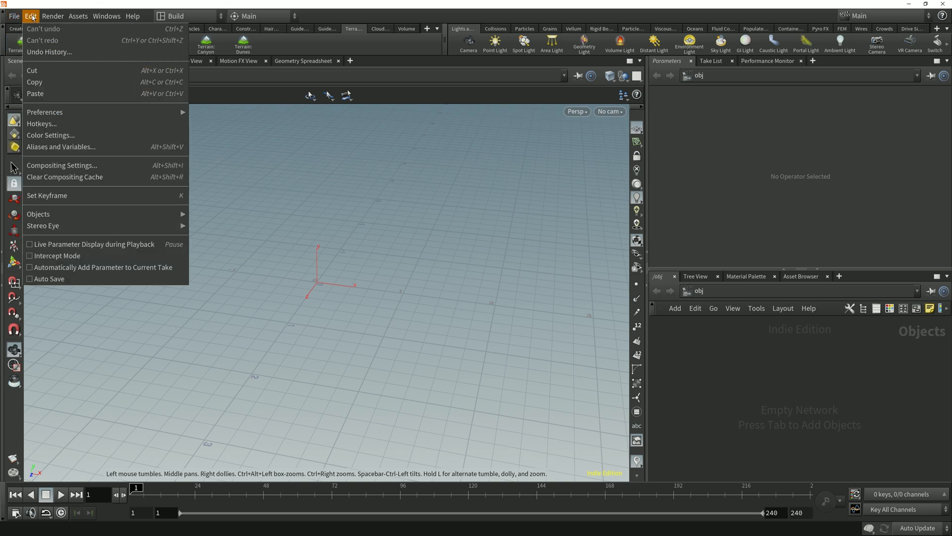
mouse_move(53, 111)
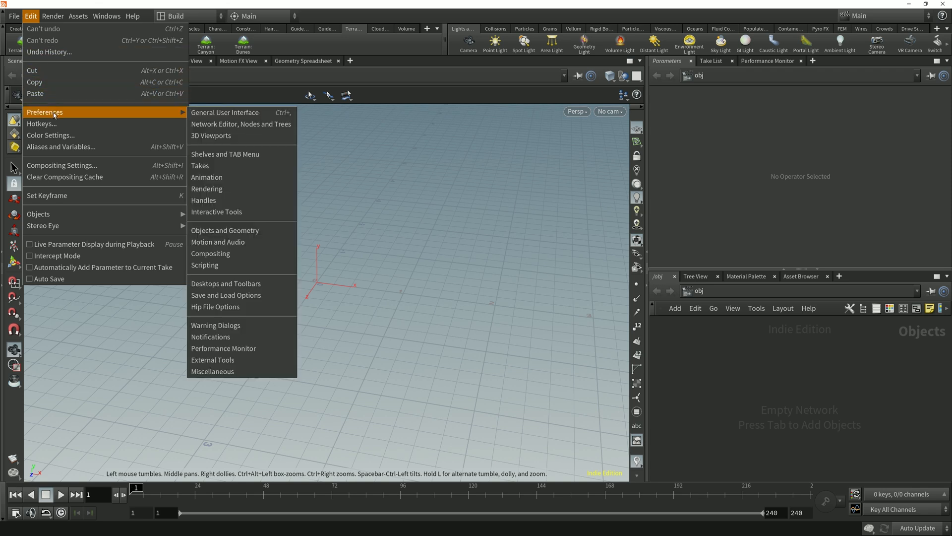
mouse_move(50, 135)
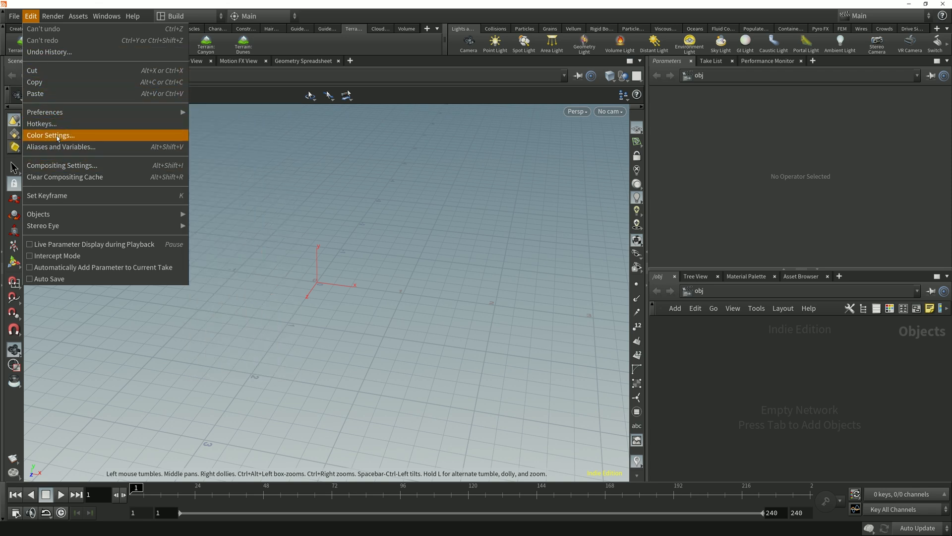
left_click(53, 16)
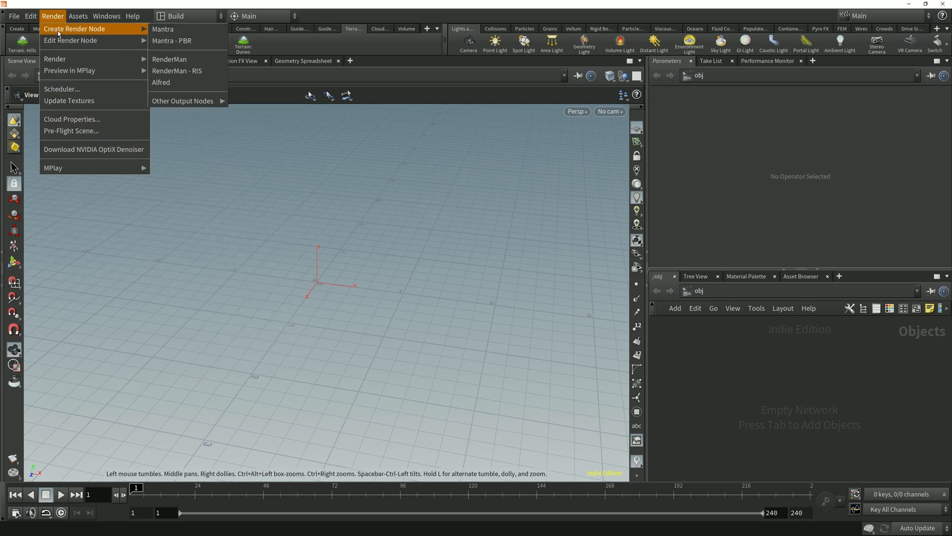
mouse_move(69, 119)
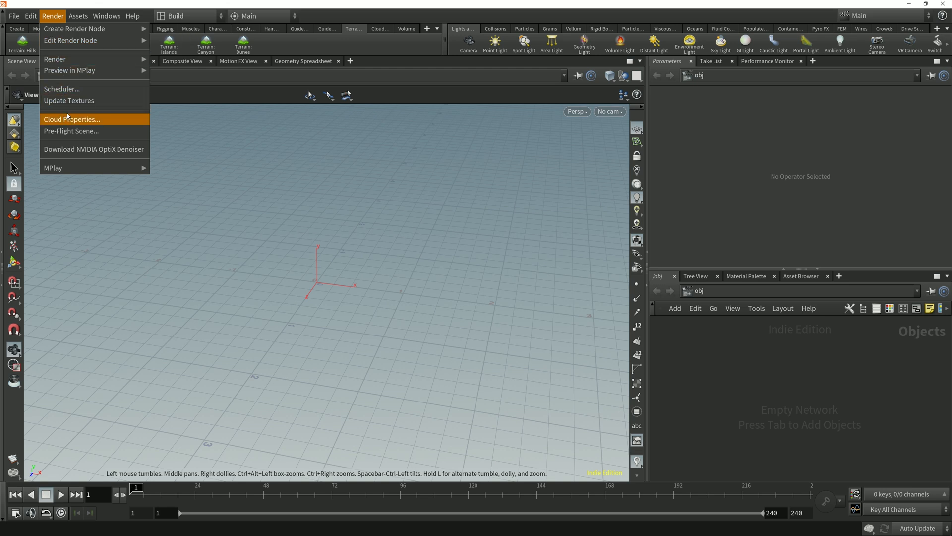
left_click(80, 16)
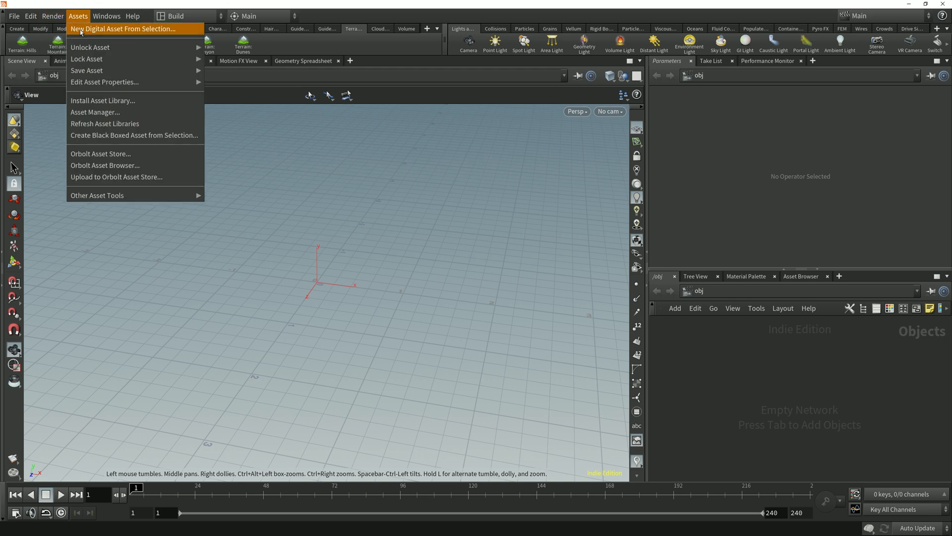
mouse_move(94, 113)
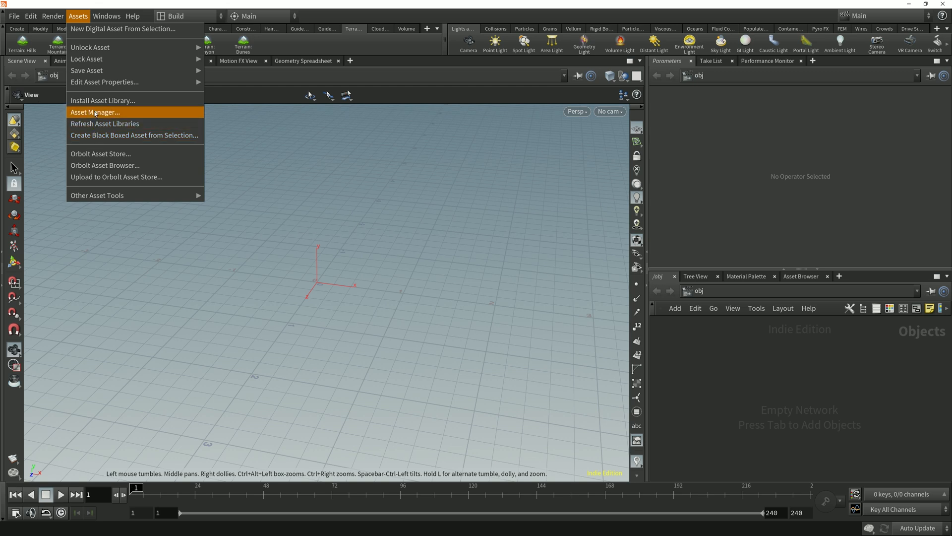
left_click(105, 16)
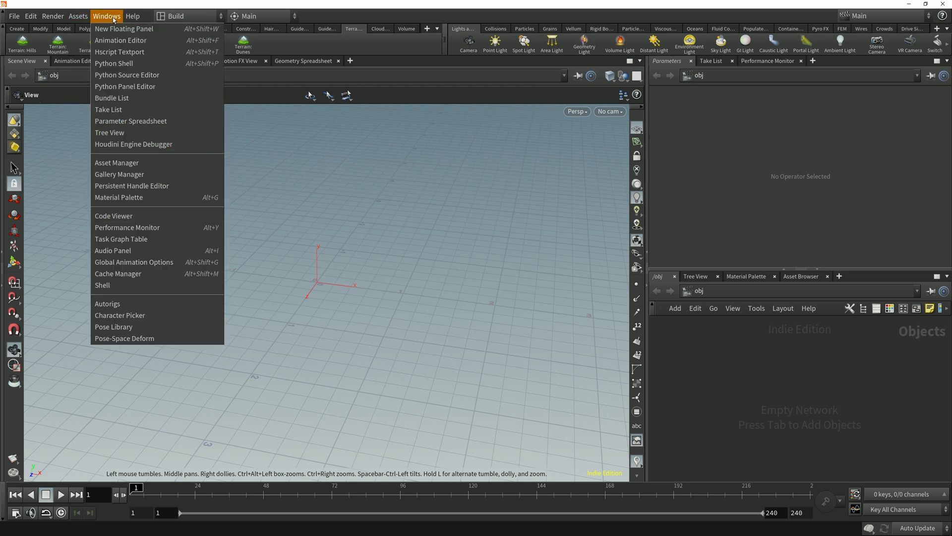
mouse_move(120, 52)
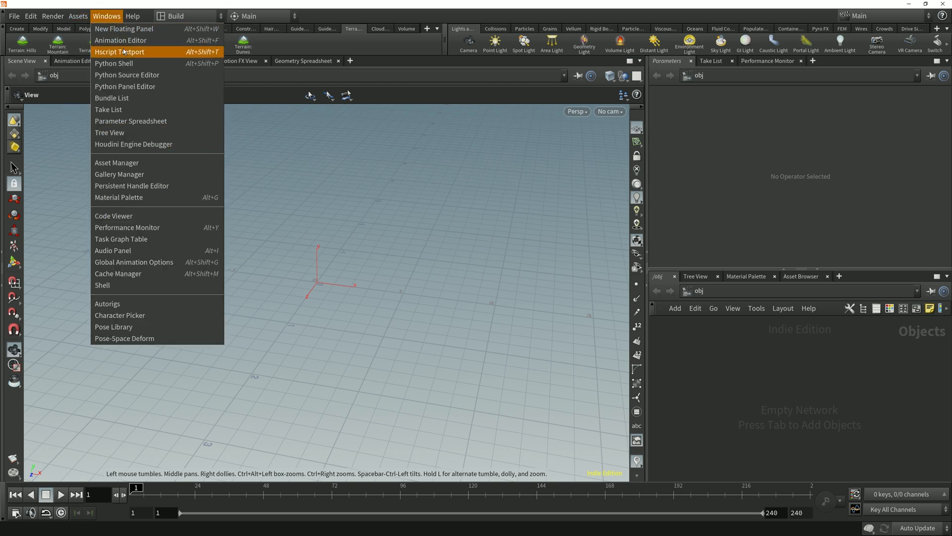
mouse_move(123, 100)
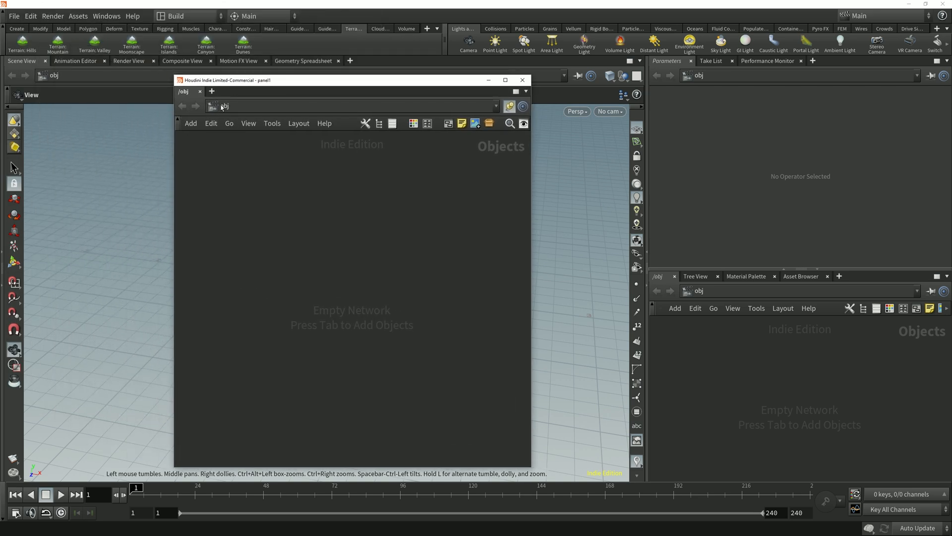
left_click(184, 91)
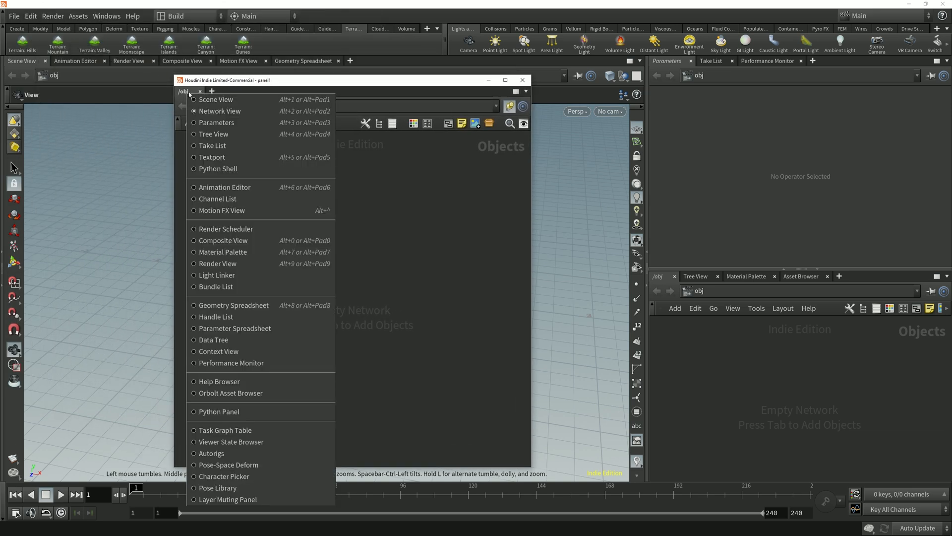
left_click(215, 100)
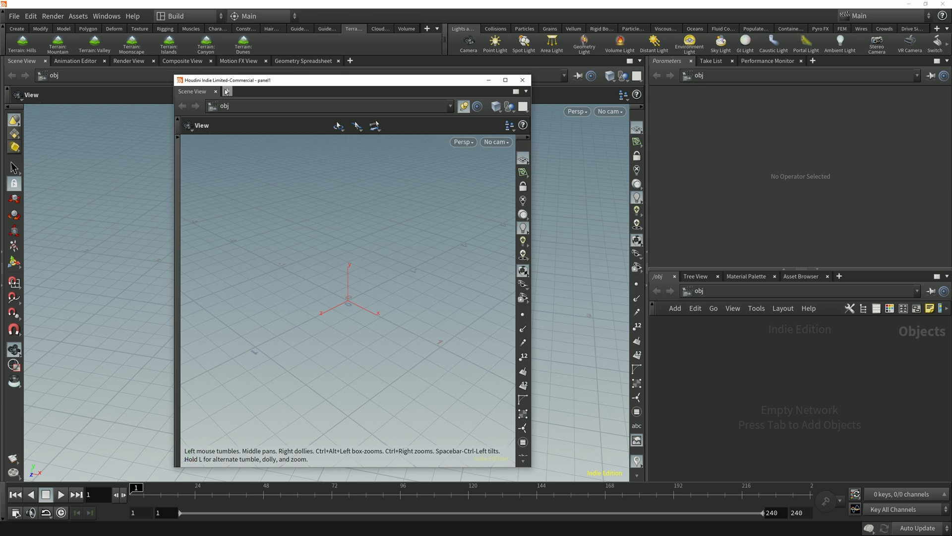
left_click(227, 91)
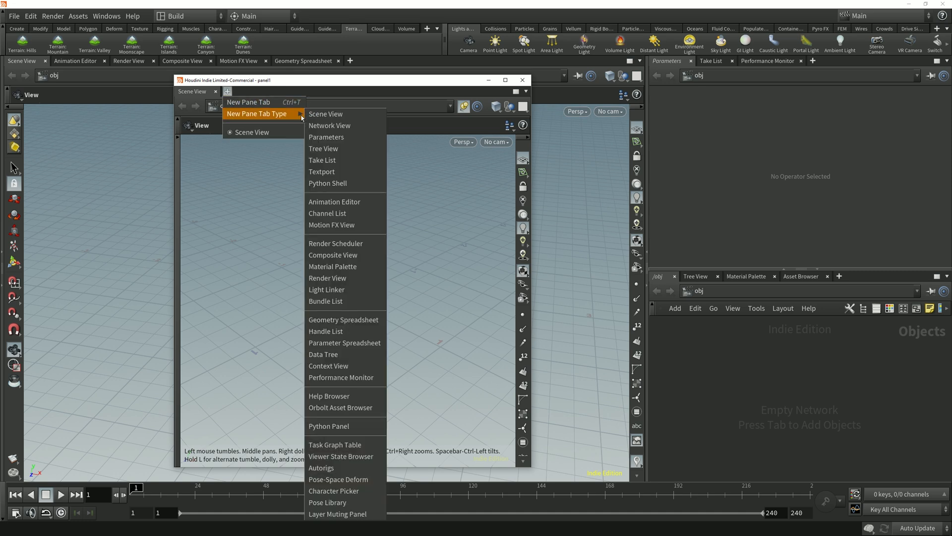
left_click(323, 148)
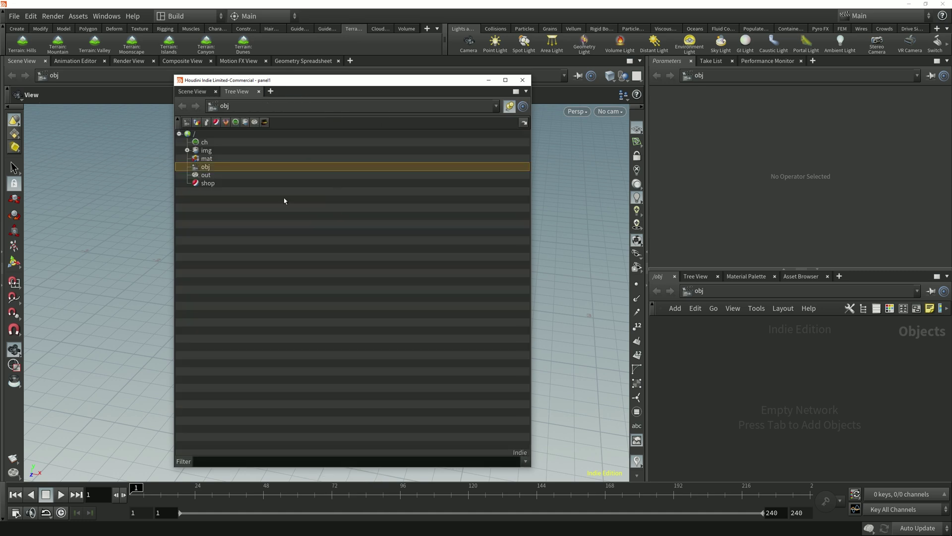
left_click(522, 80)
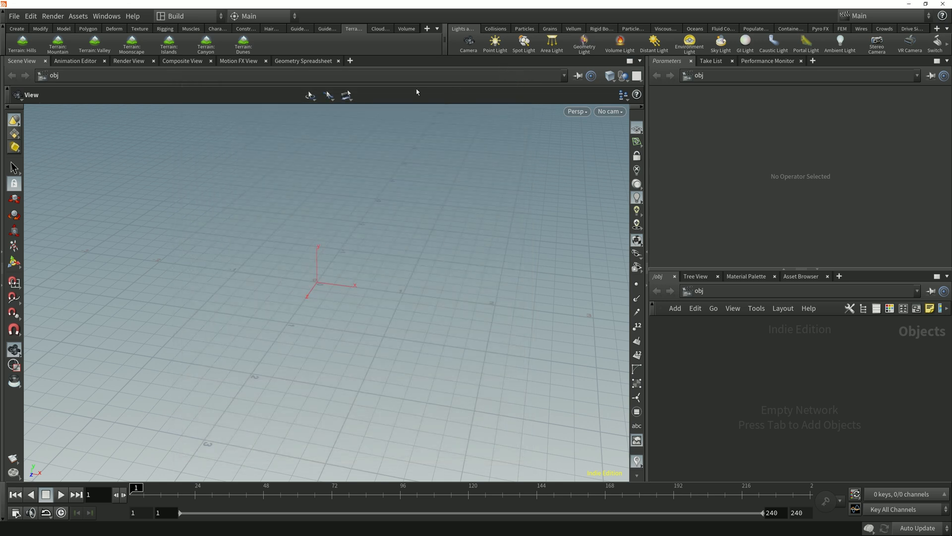
- Look through the Help menu and About Houdini, then switch to the LookDev desktop
left_click(132, 16)
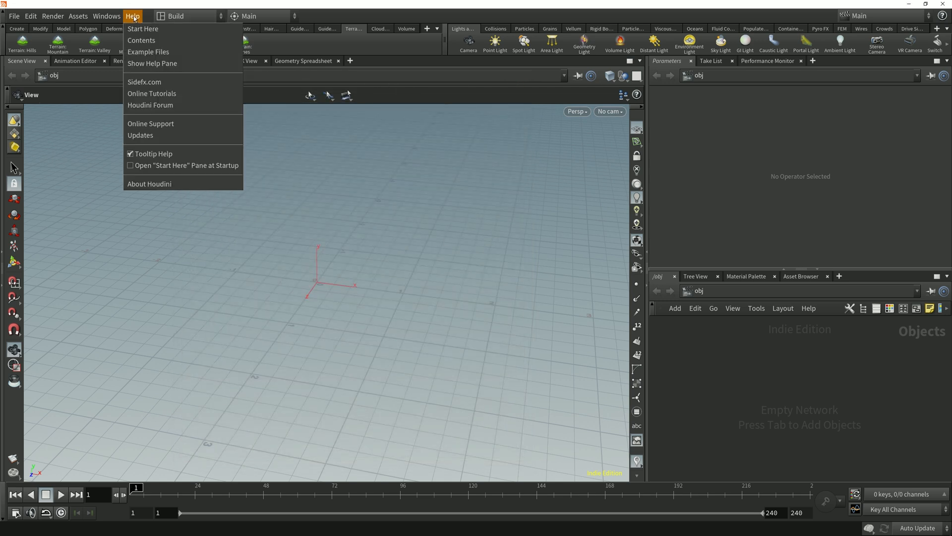
mouse_move(142, 40)
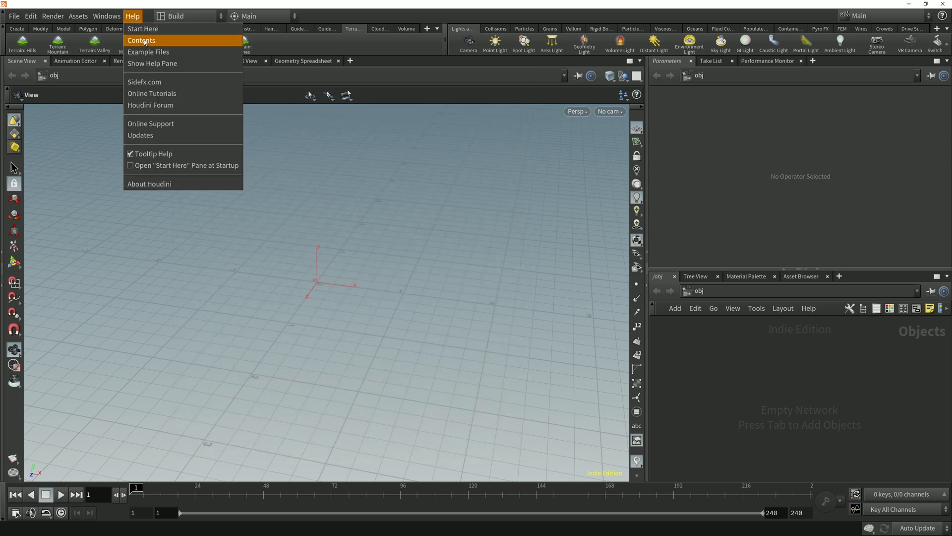
left_click(152, 189)
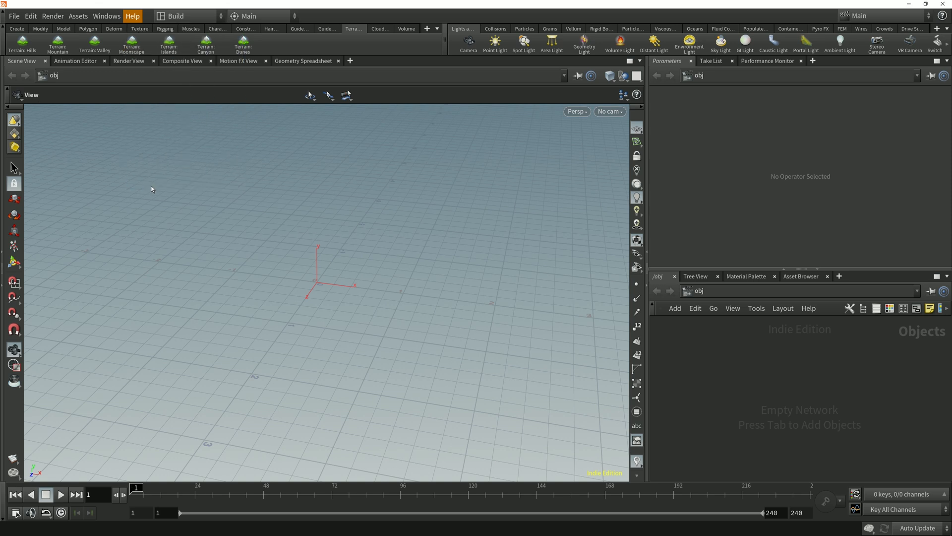
left_click(131, 15)
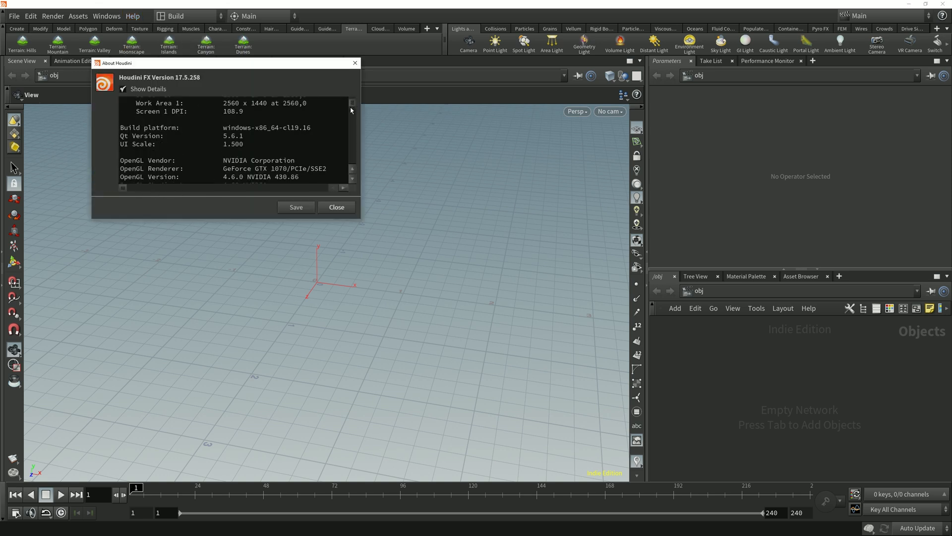
scroll("down", 3)
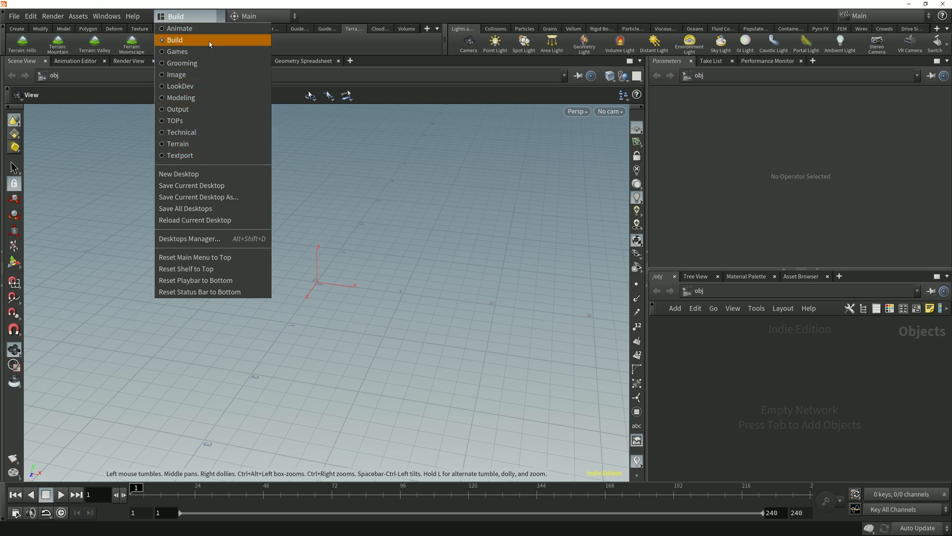
mouse_move(185, 86)
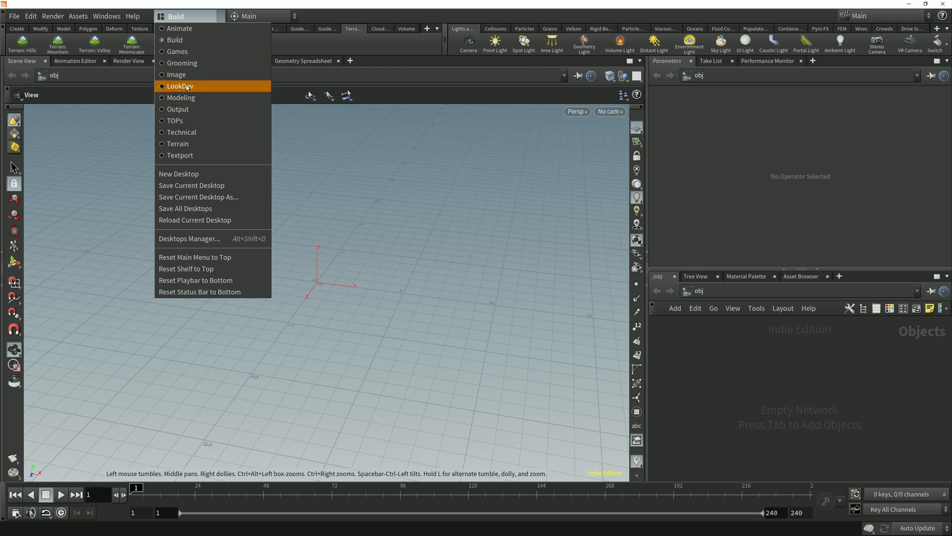
left_click(180, 86)
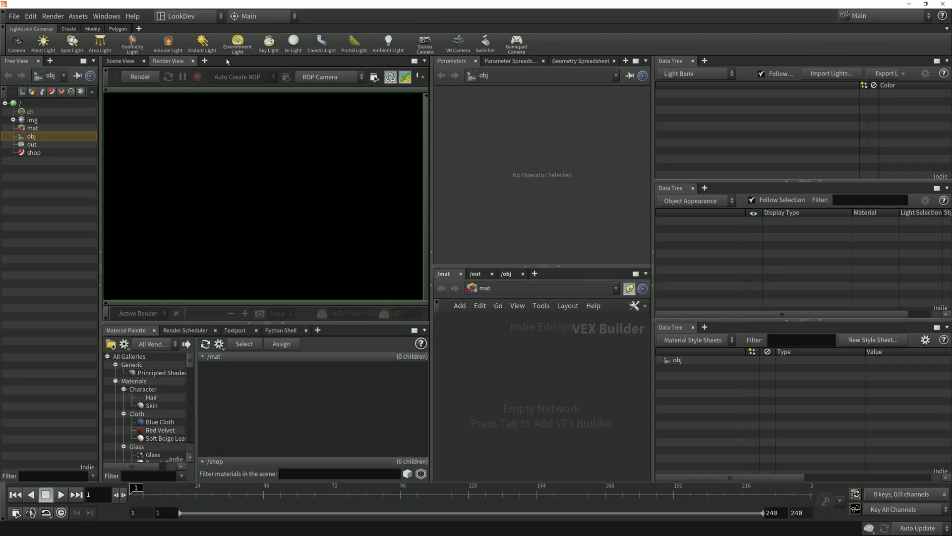
mouse_move(384, 369)
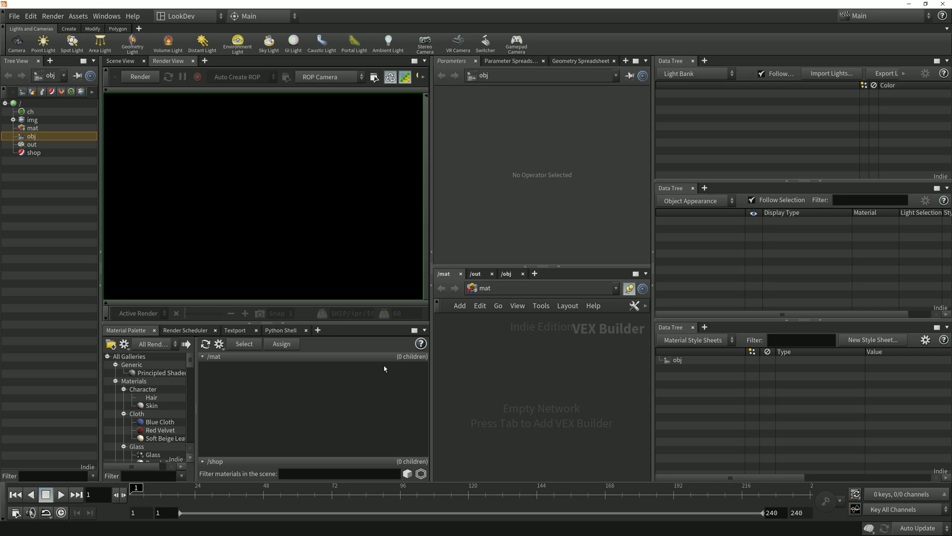
mouse_move(440, 243)
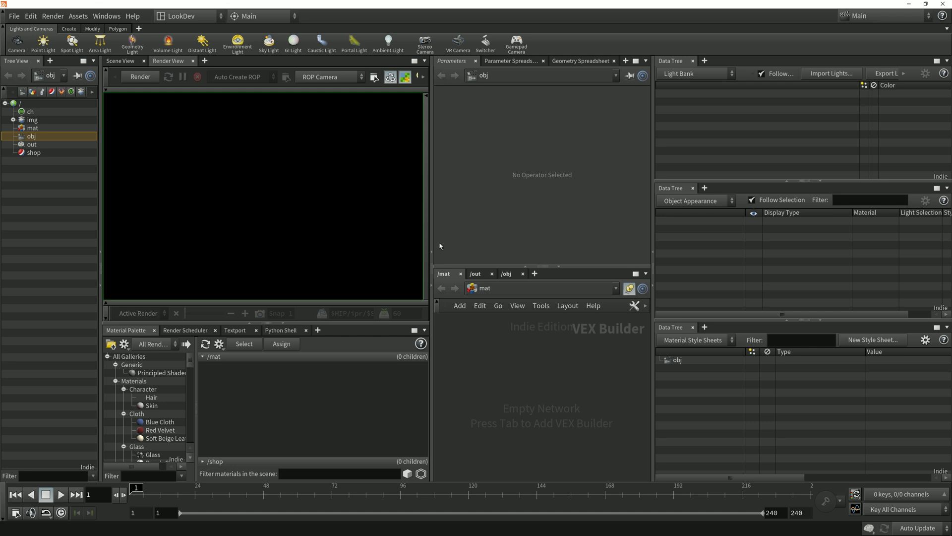
mouse_move(442, 241)
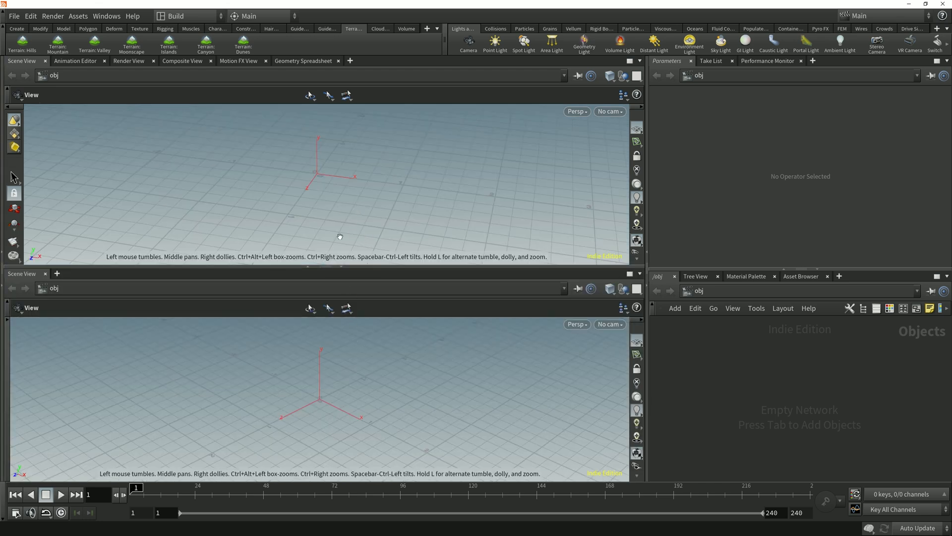
- Turn the Build desktop's lower pane into a Render View
left_click(17, 273)
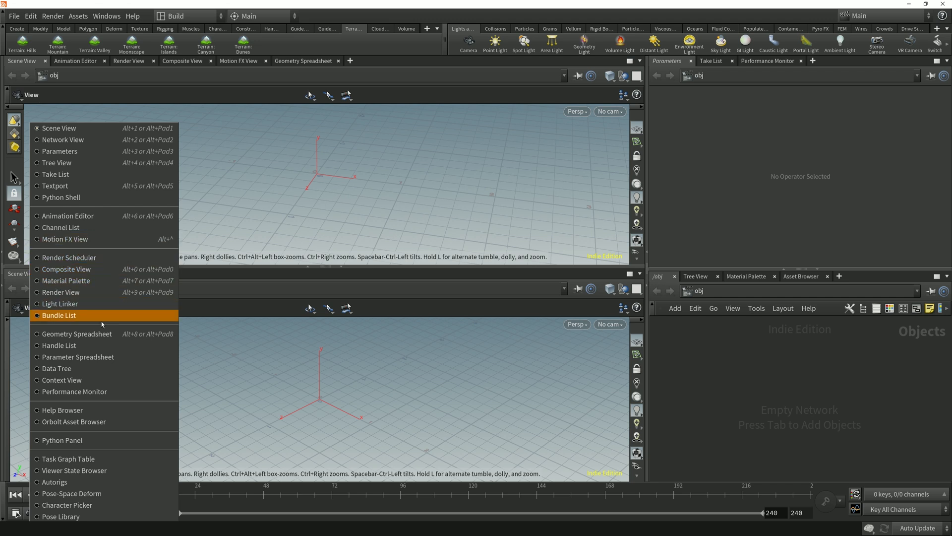
left_click(77, 334)
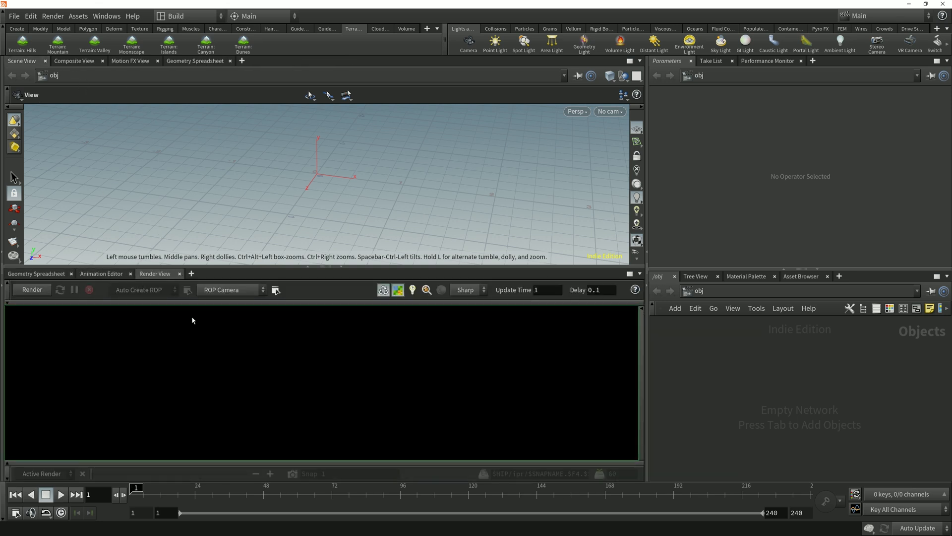
left_click(185, 16)
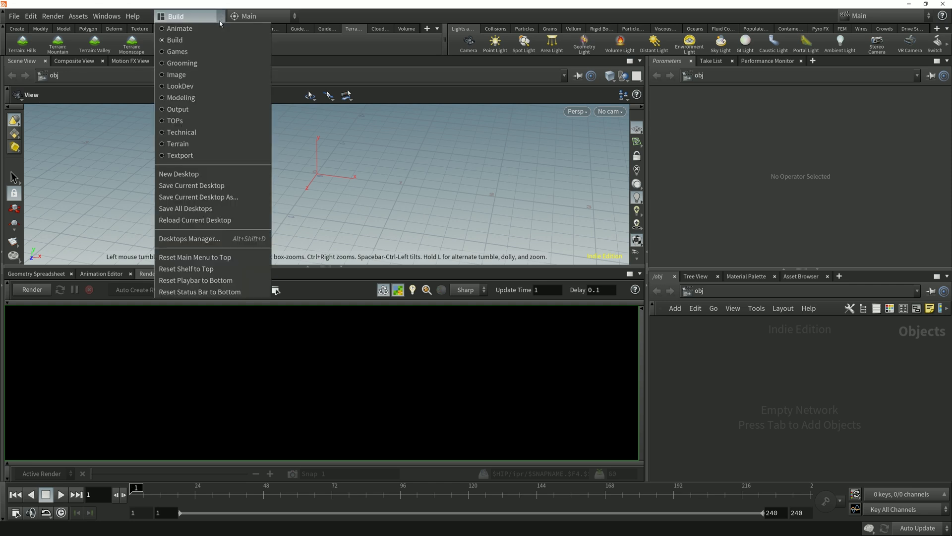
mouse_move(178, 173)
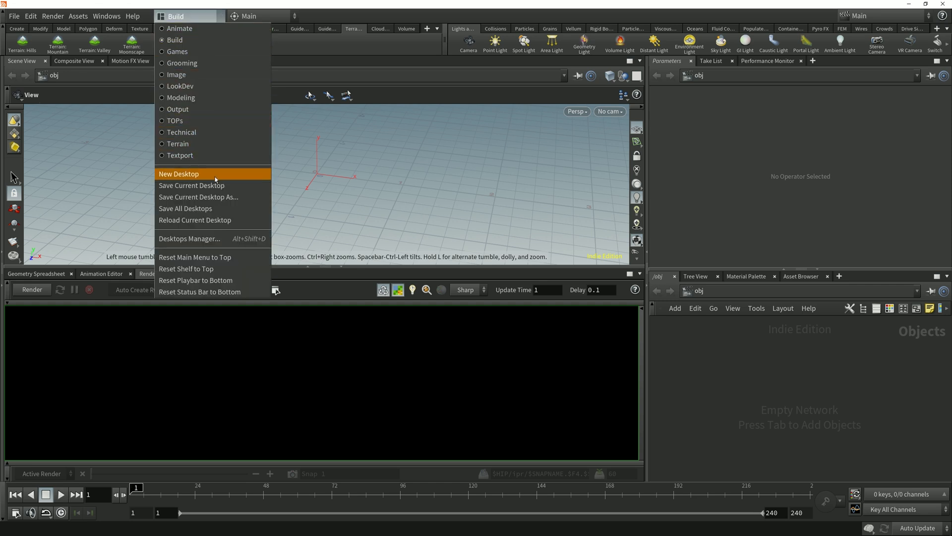
- Save the current layout as a new desktop named 'Custom01' and confirm
left_click(179, 173)
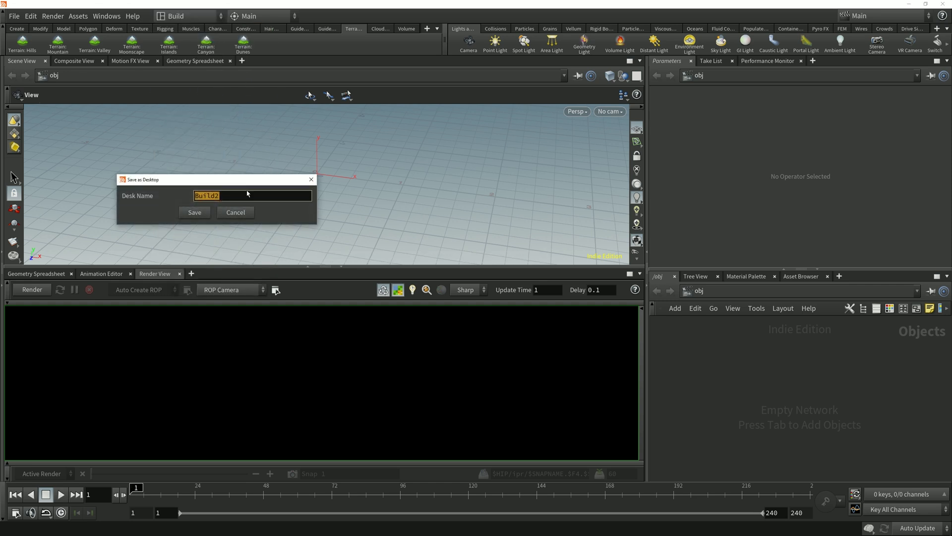
type("Cust")
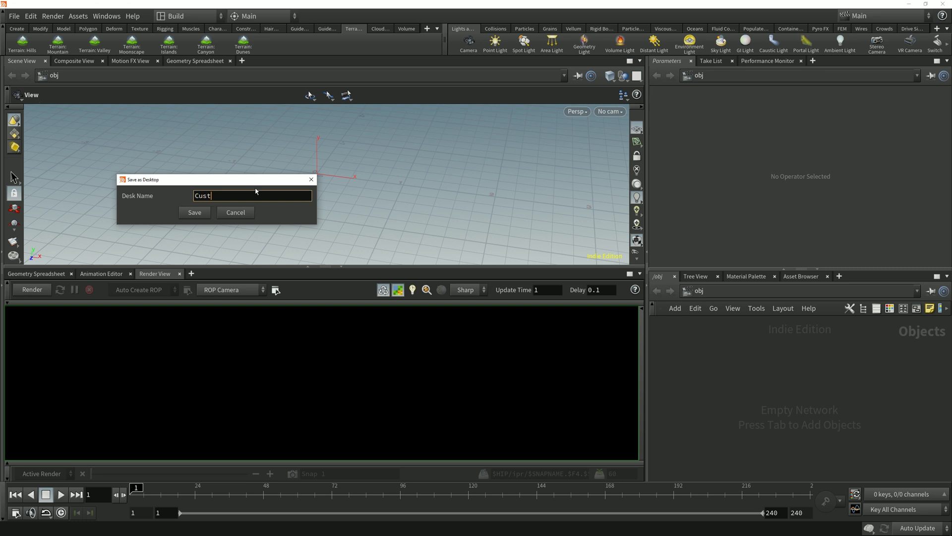
type("om01")
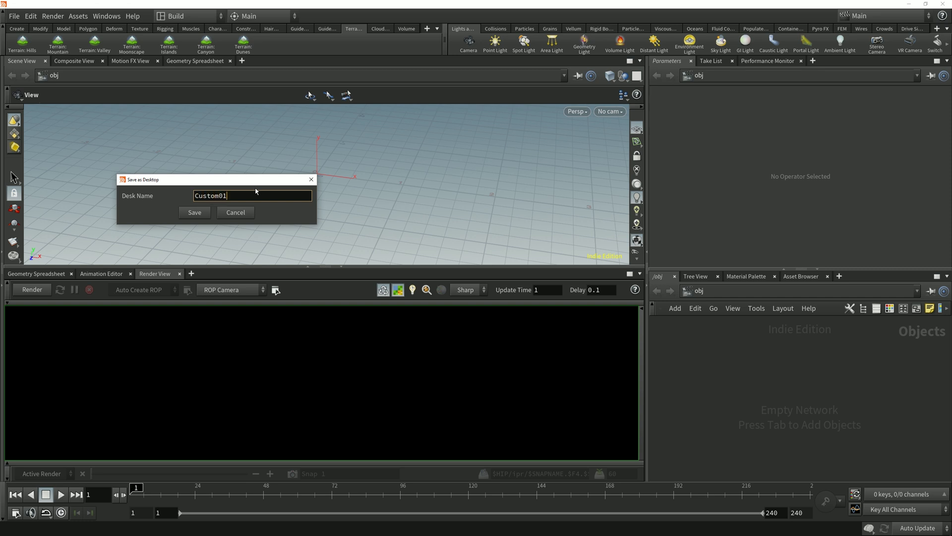
left_click(193, 212)
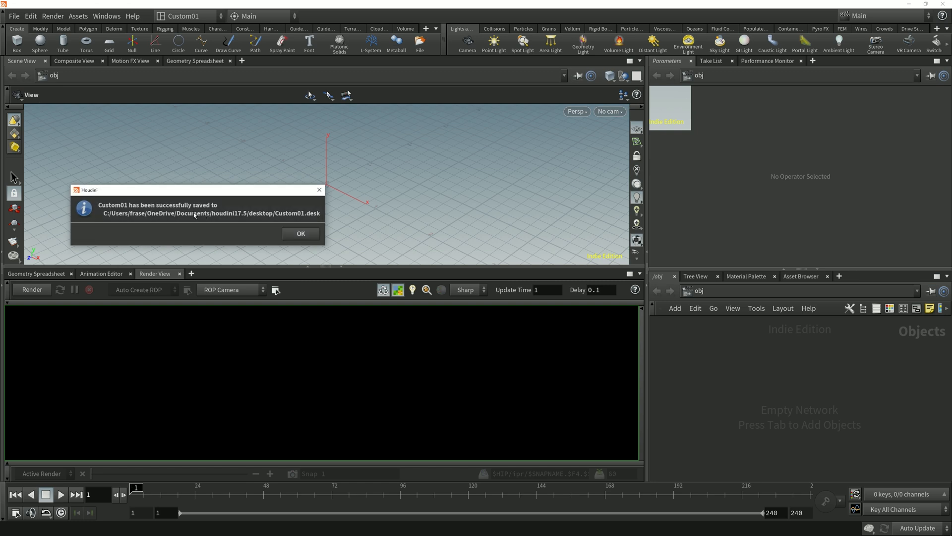
left_click(187, 15)
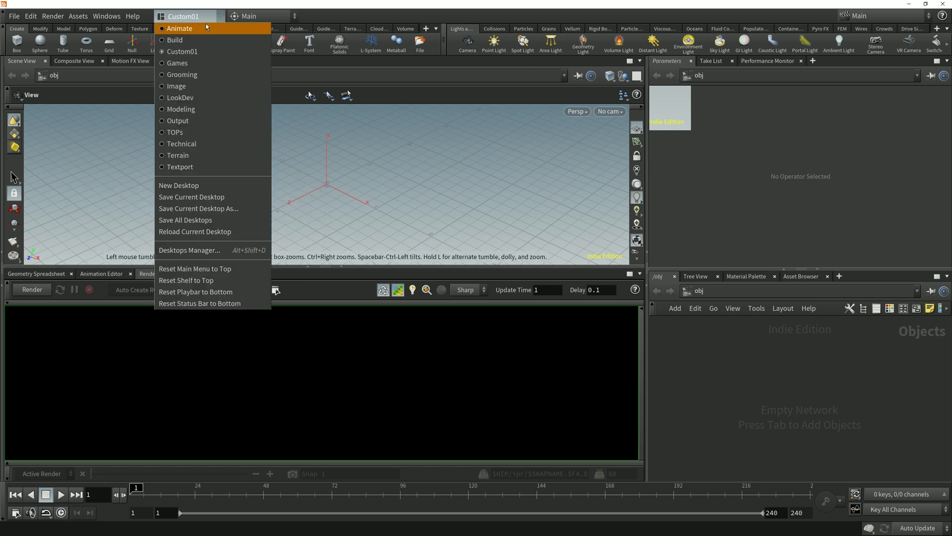
mouse_move(202, 44)
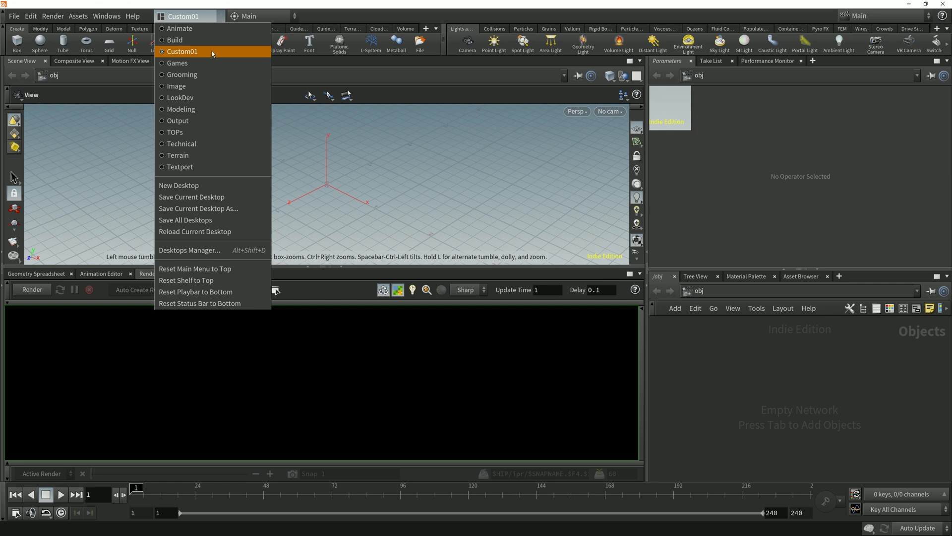
mouse_move(176, 40)
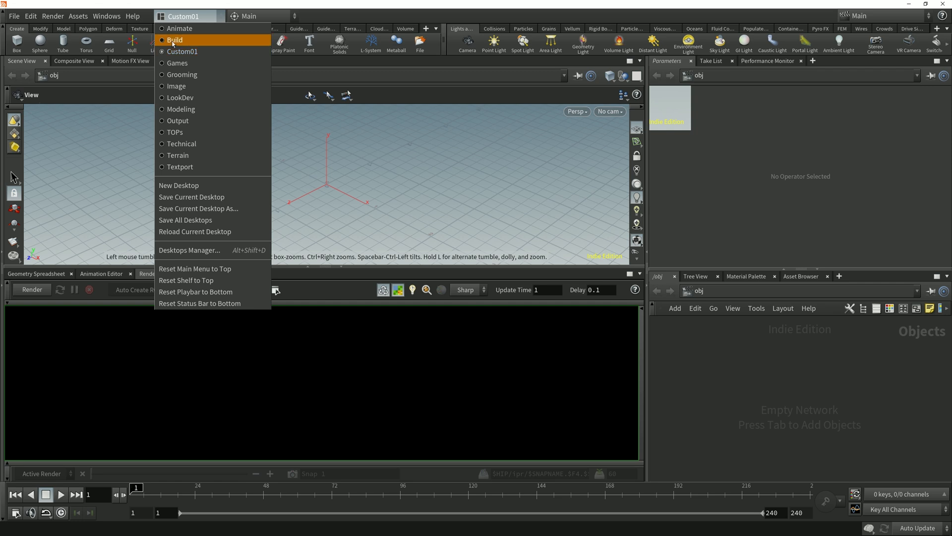
- Cycle through the Build, Custom01 and Animate desktops, ending back on Build
left_click(177, 40)
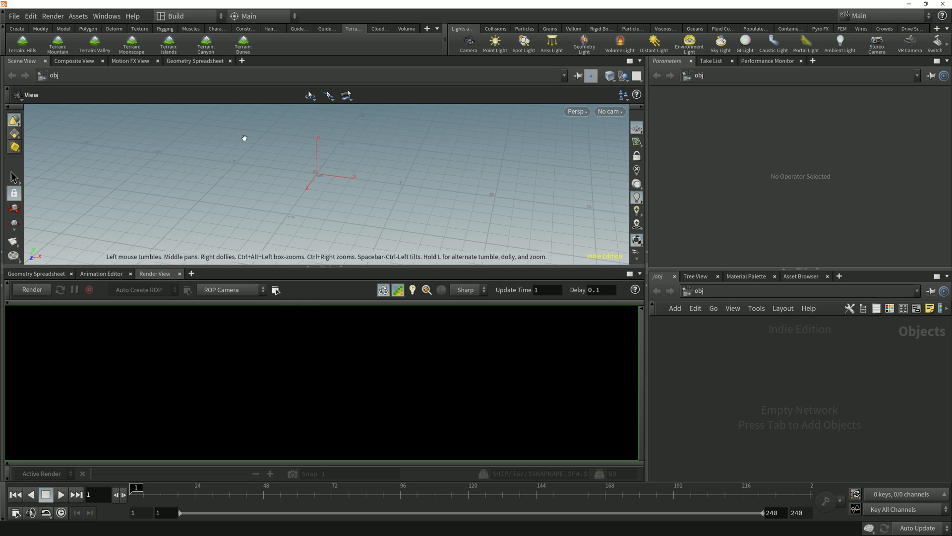
left_click(188, 16)
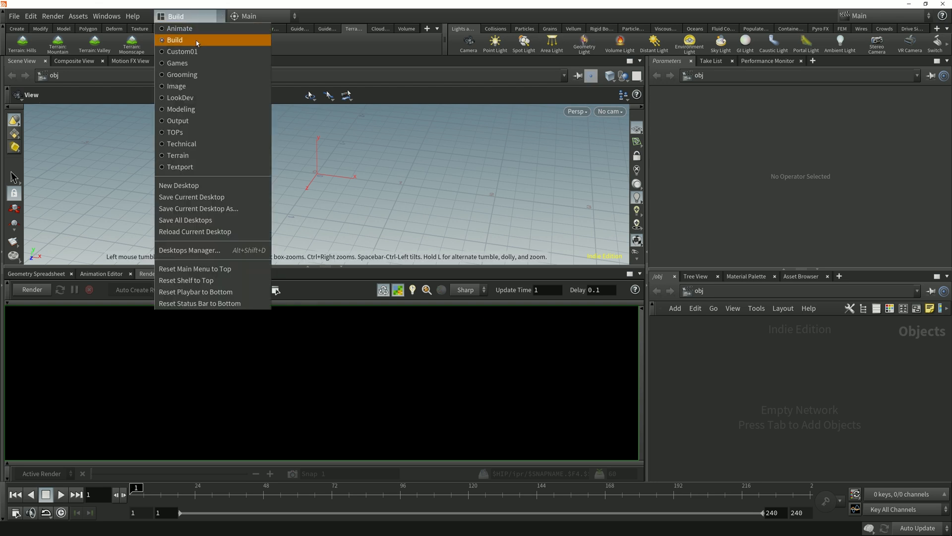
mouse_move(213, 42)
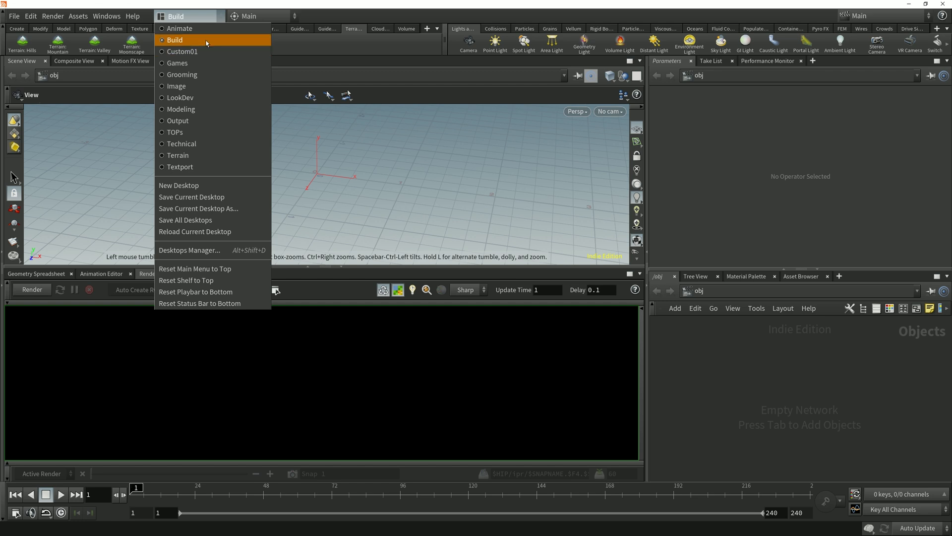
mouse_move(206, 43)
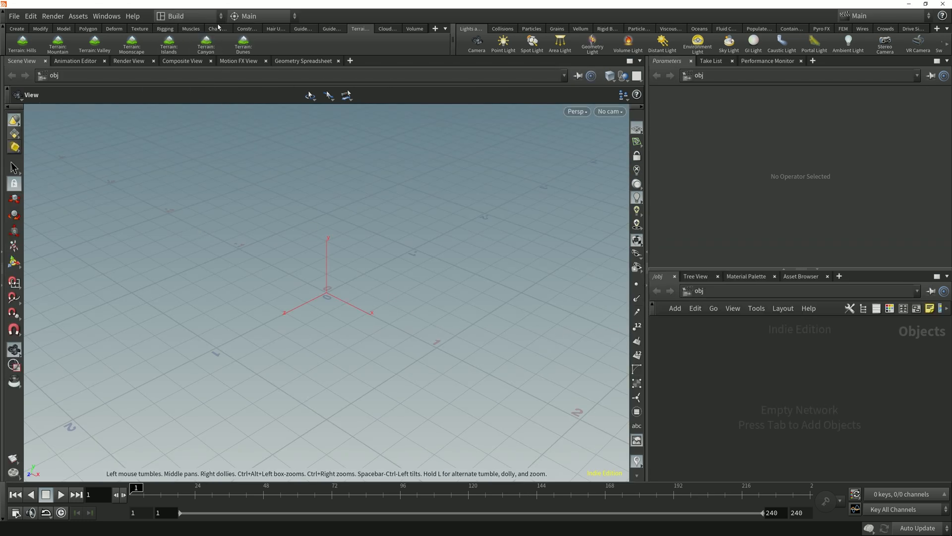
left_click(188, 16)
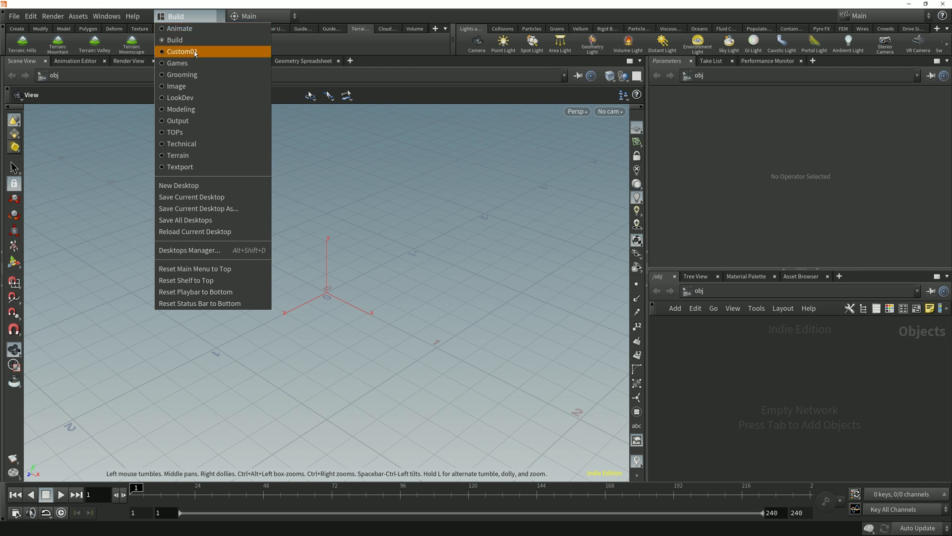
left_click(182, 51)
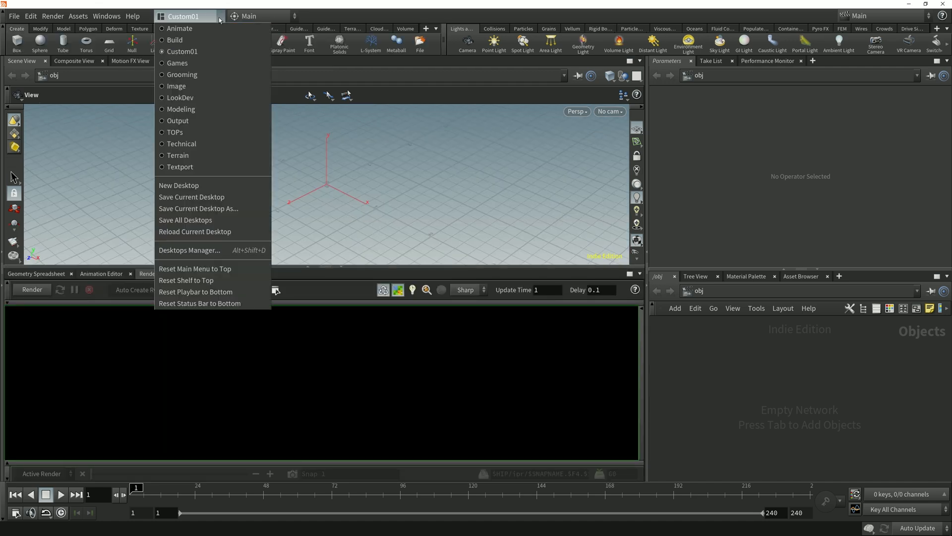
mouse_move(201, 31)
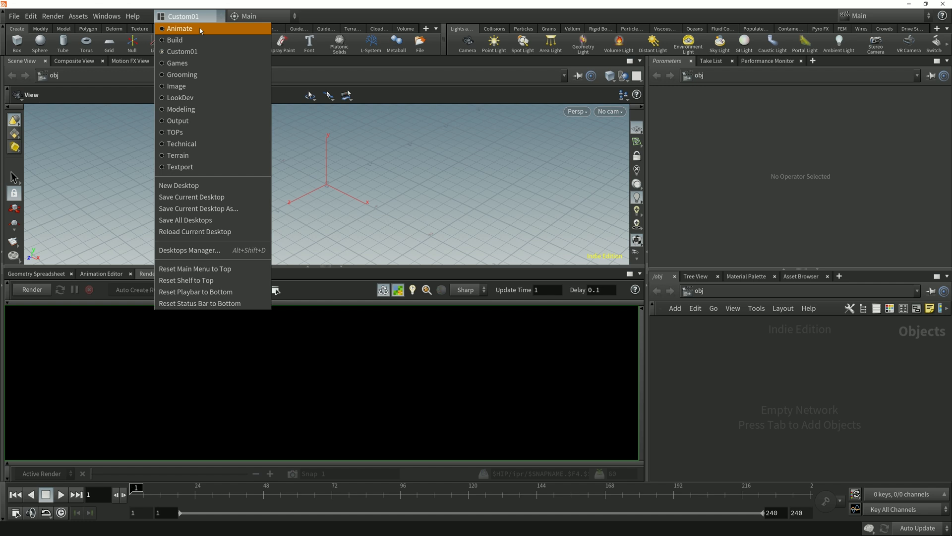
left_click(179, 28)
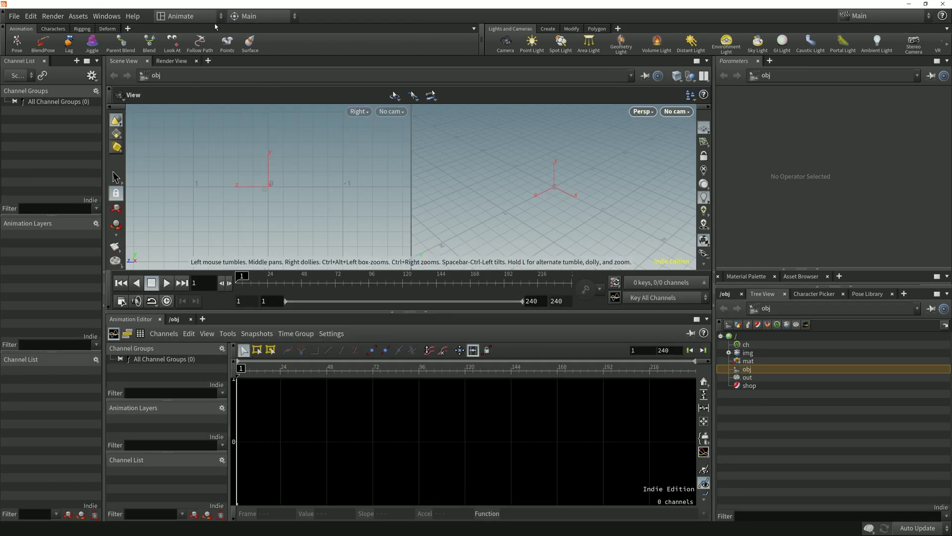
left_click(213, 16)
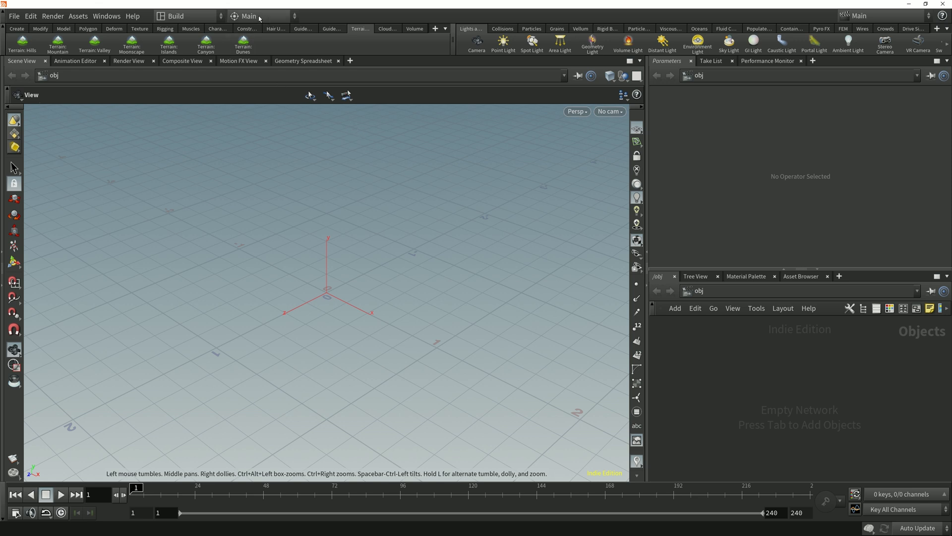
- Check the radial menu sets, then add a tube from the Main radial menu
left_click(249, 17)
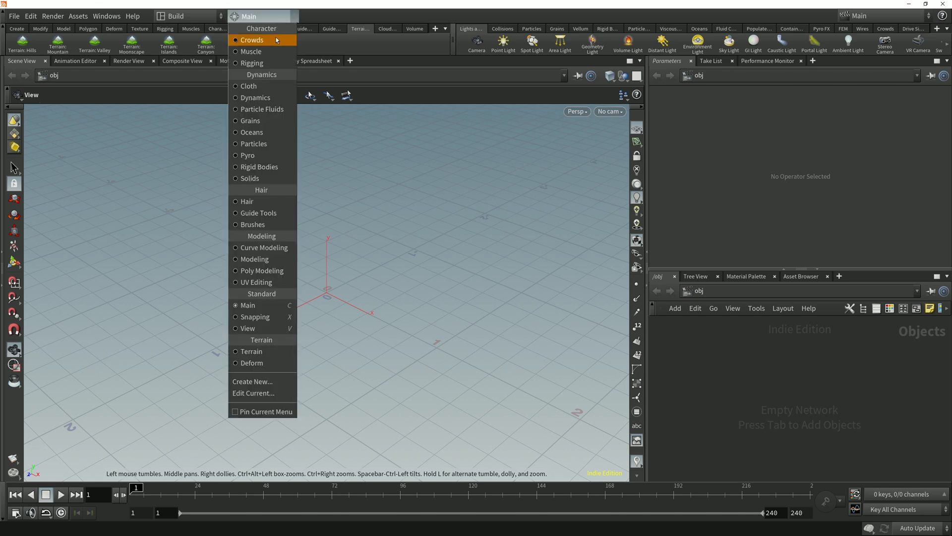
mouse_move(268, 362)
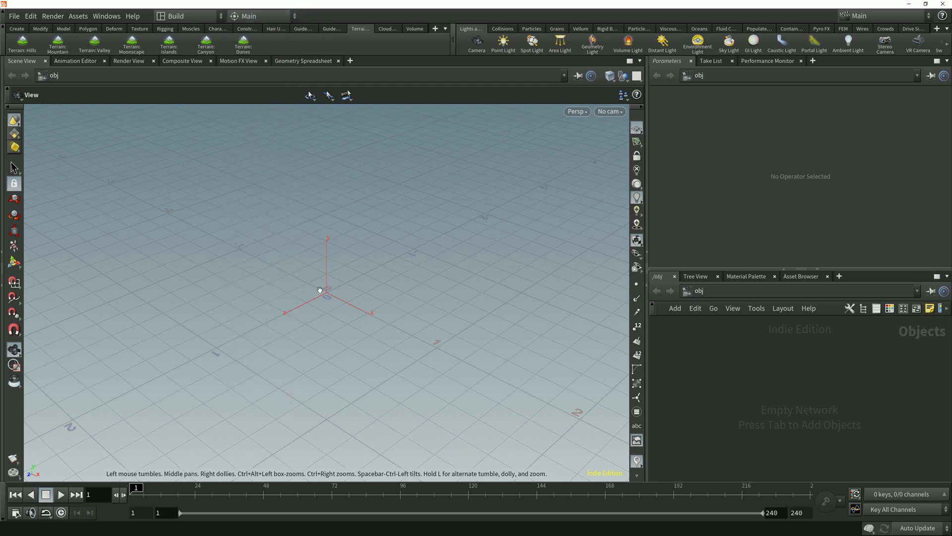
mouse_move(331, 304)
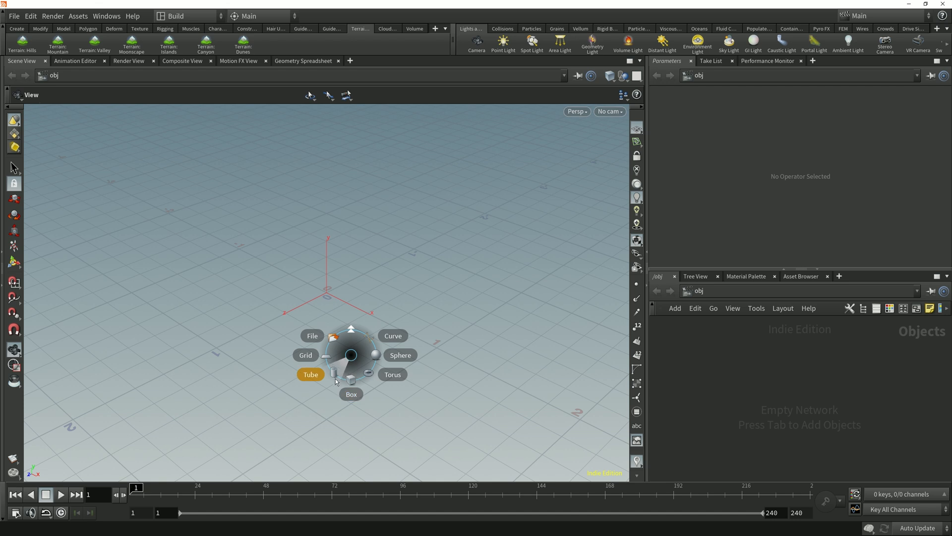
left_click(310, 374)
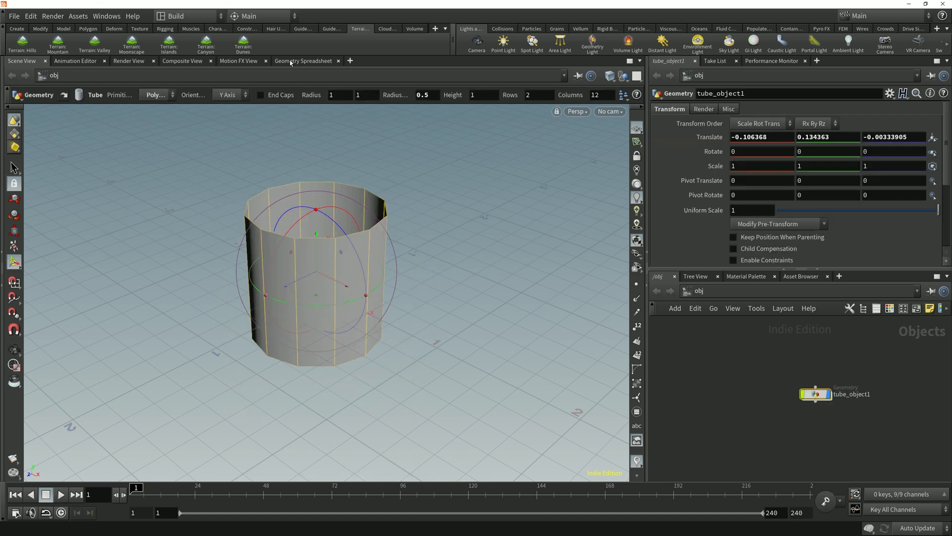
- Switch radials to Poly Modeling, cut an edge loop around the tube's middle, open the radial editor
left_click(249, 16)
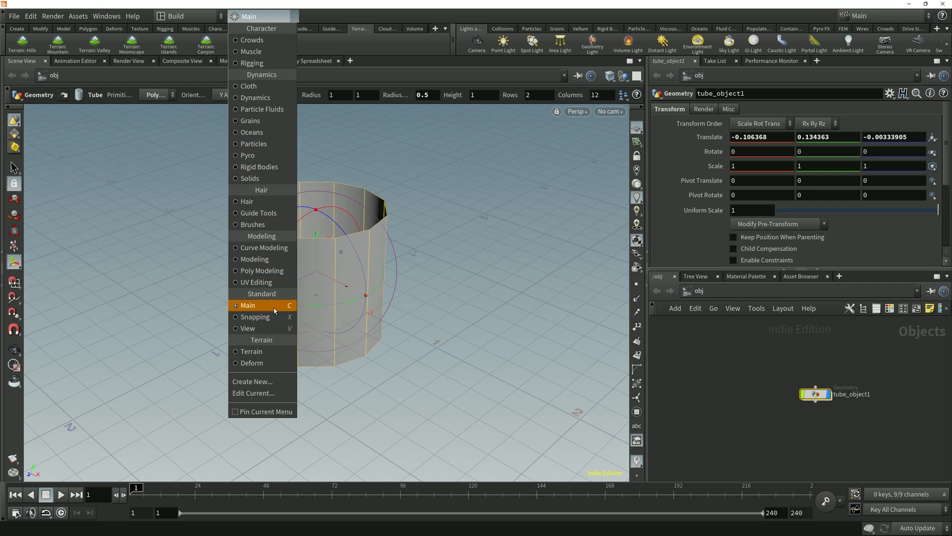
mouse_move(270, 282)
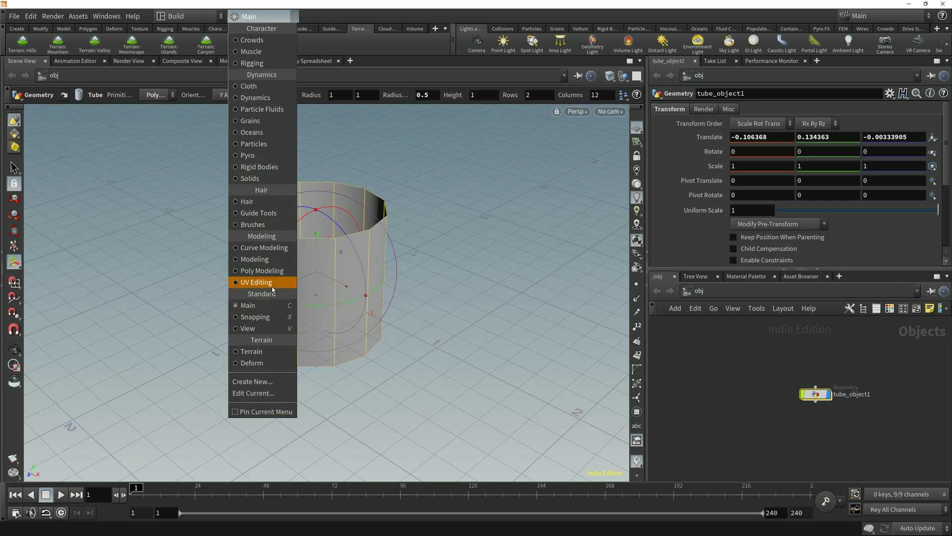
mouse_move(267, 64)
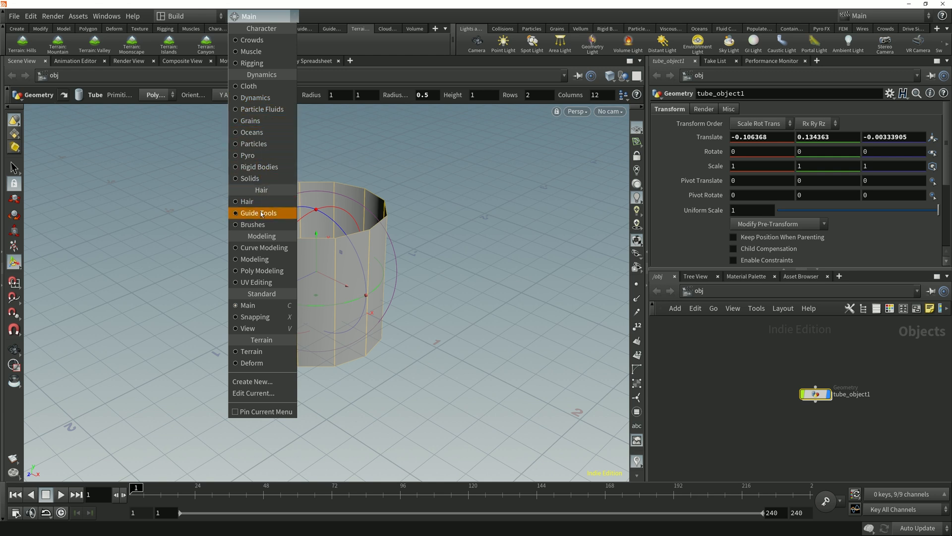
left_click(263, 270)
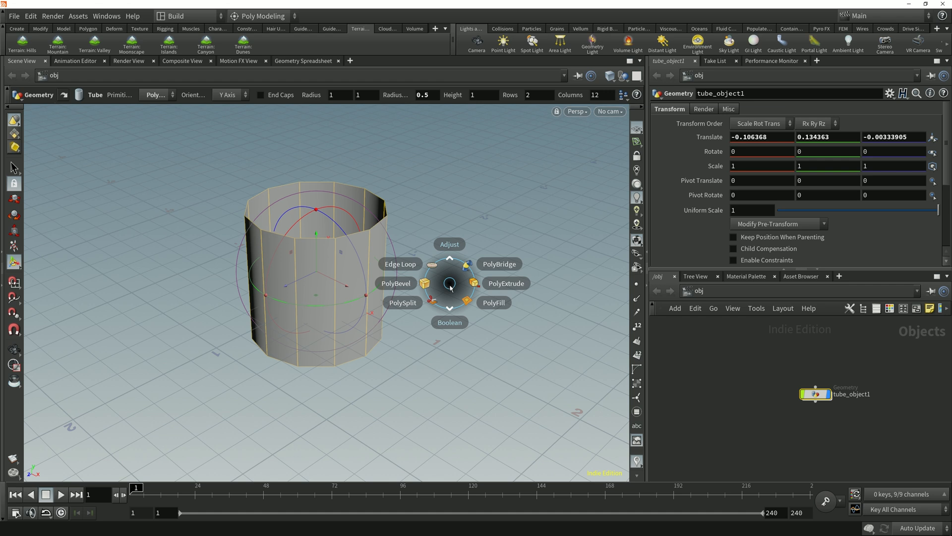
mouse_move(427, 272)
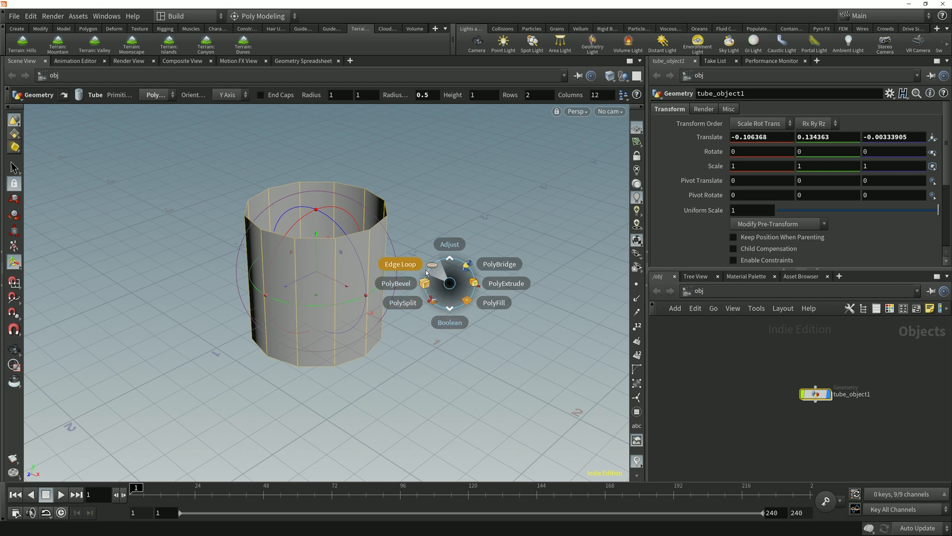
mouse_move(453, 305)
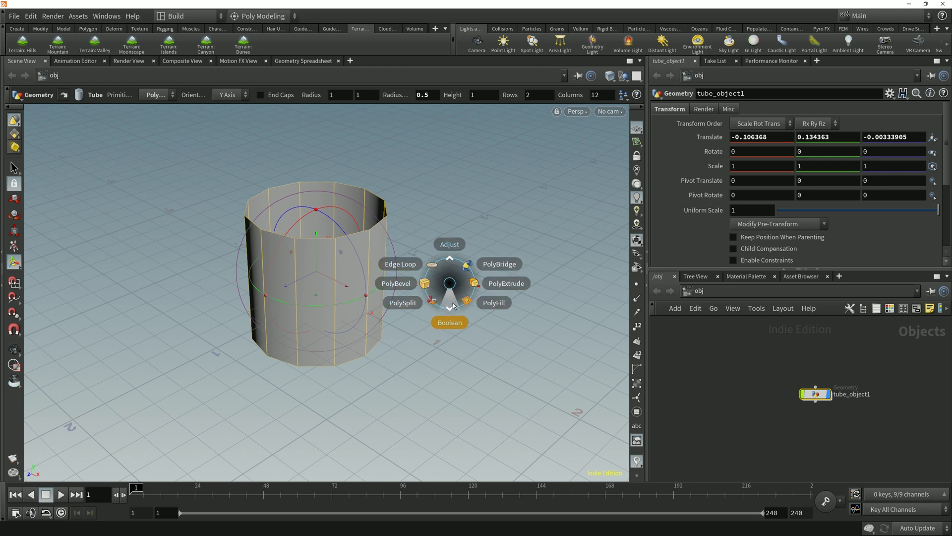
left_click(400, 263)
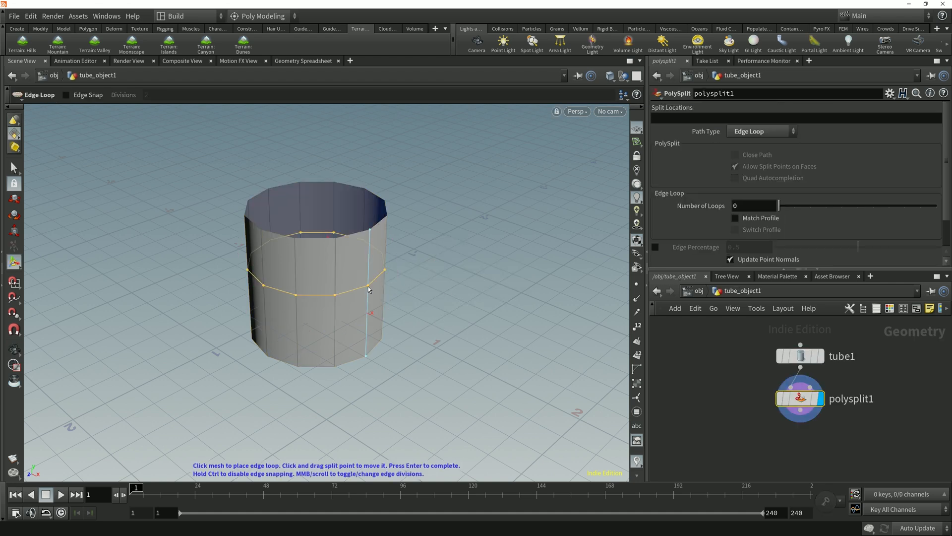
left_click(368, 290)
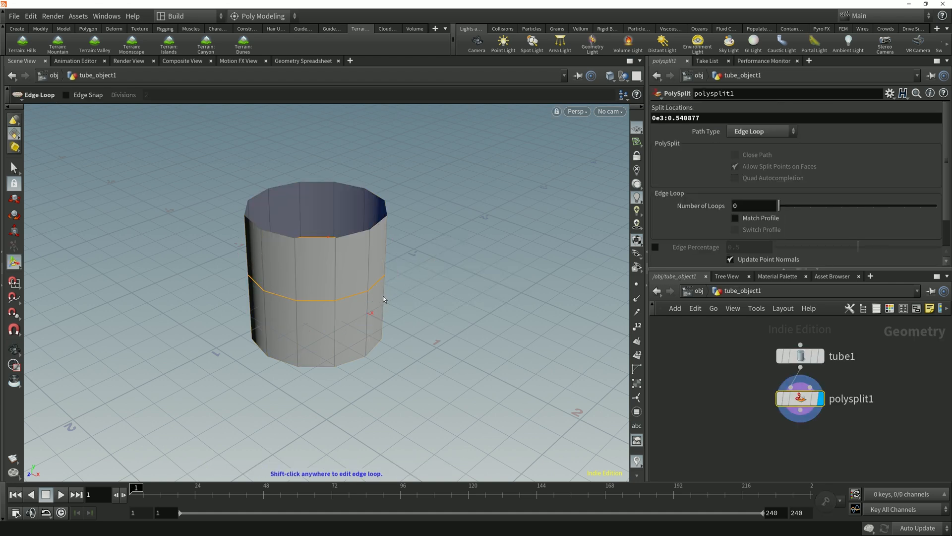
left_click(261, 17)
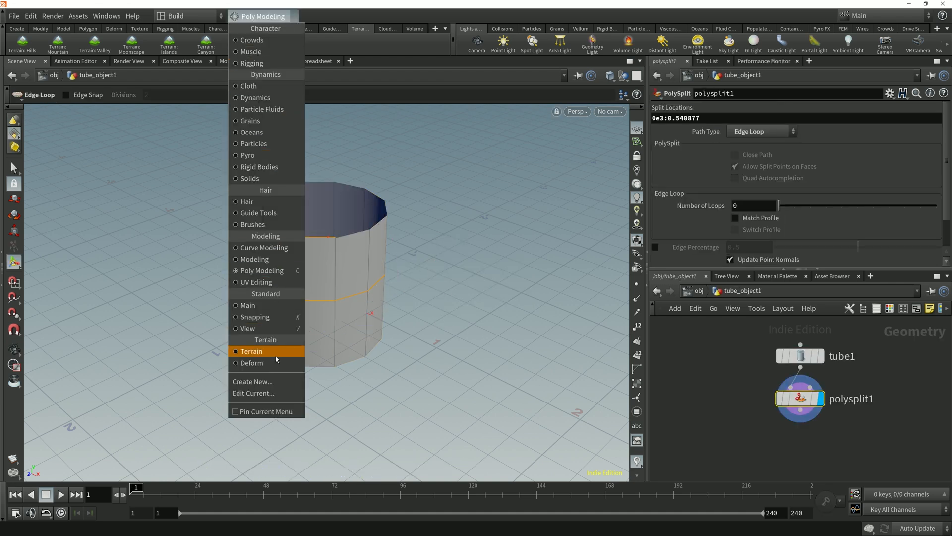
mouse_move(268, 393)
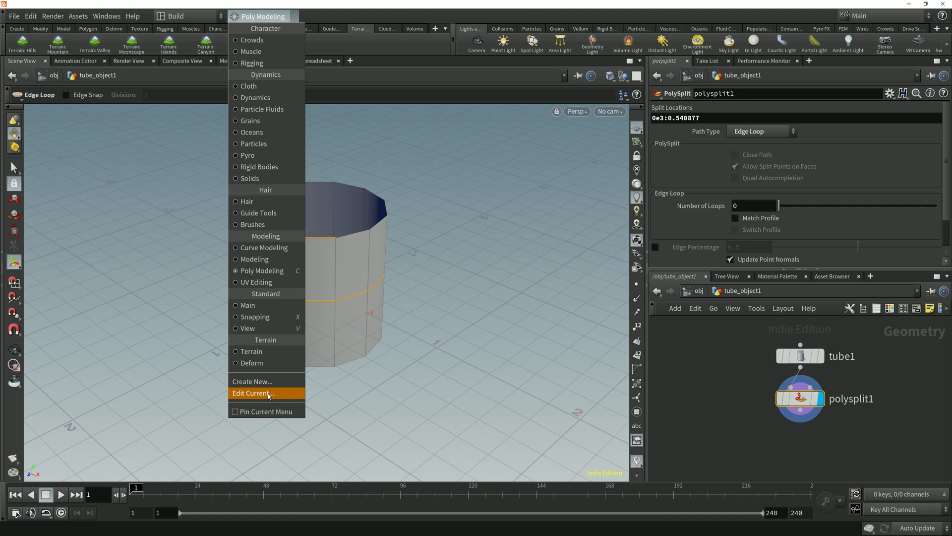
left_click(267, 392)
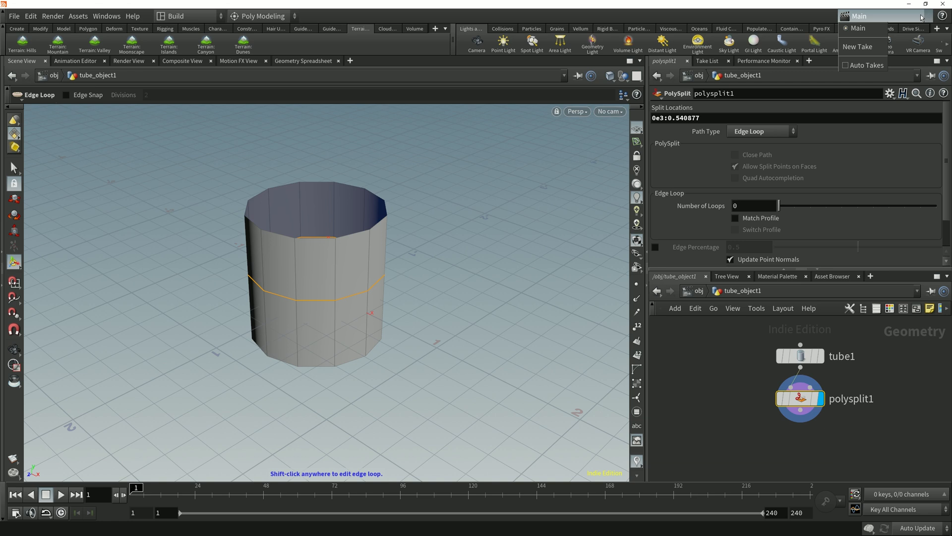
- Add take1 and take2 from the Takes dropdown, return to Main, and open the Help Browser
left_click(857, 46)
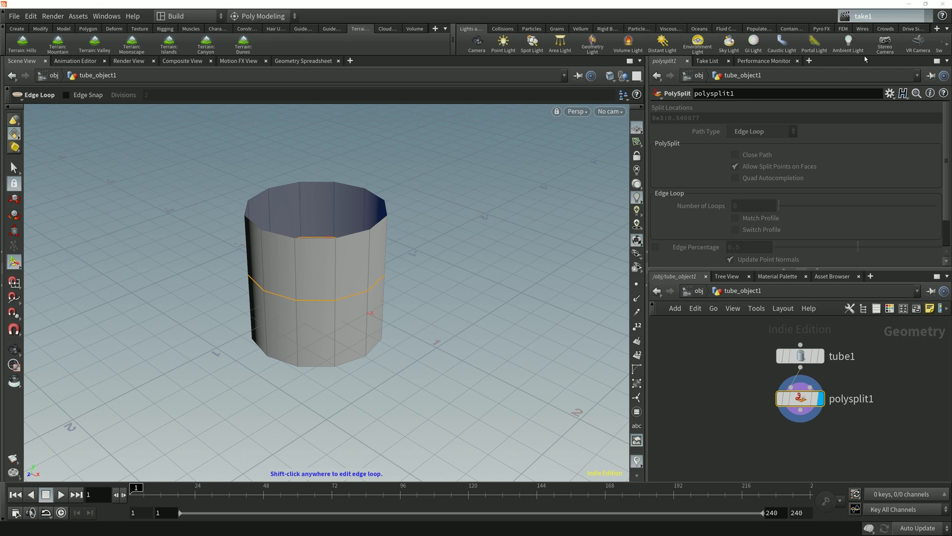
left_click(888, 15)
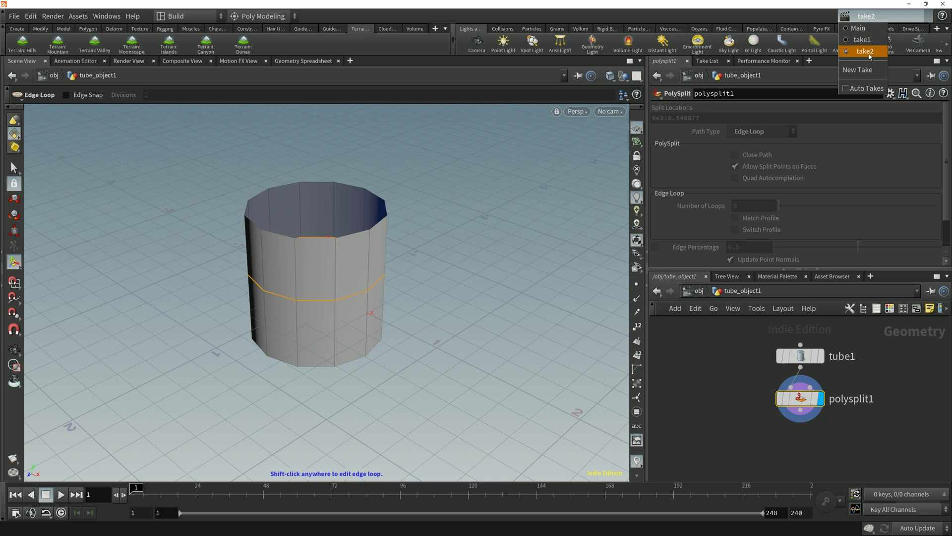
left_click(865, 39)
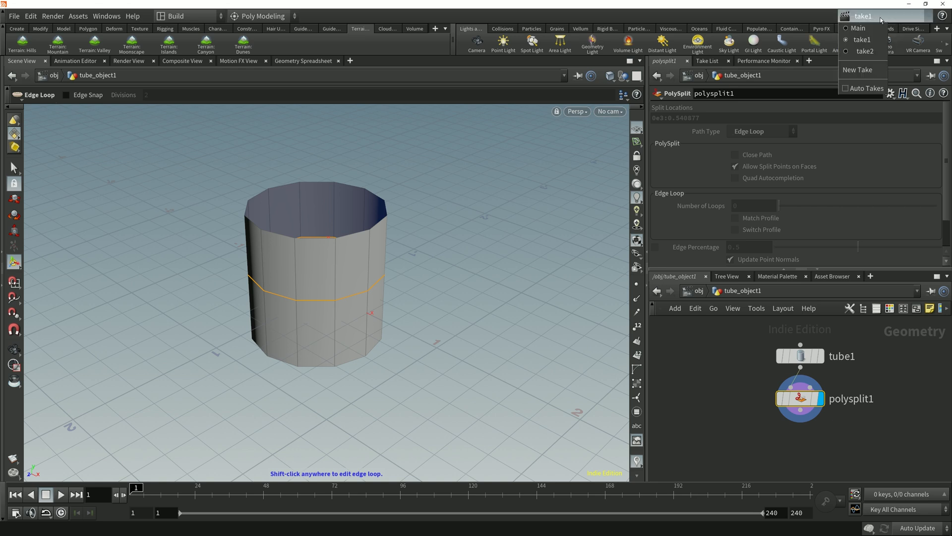
left_click(858, 28)
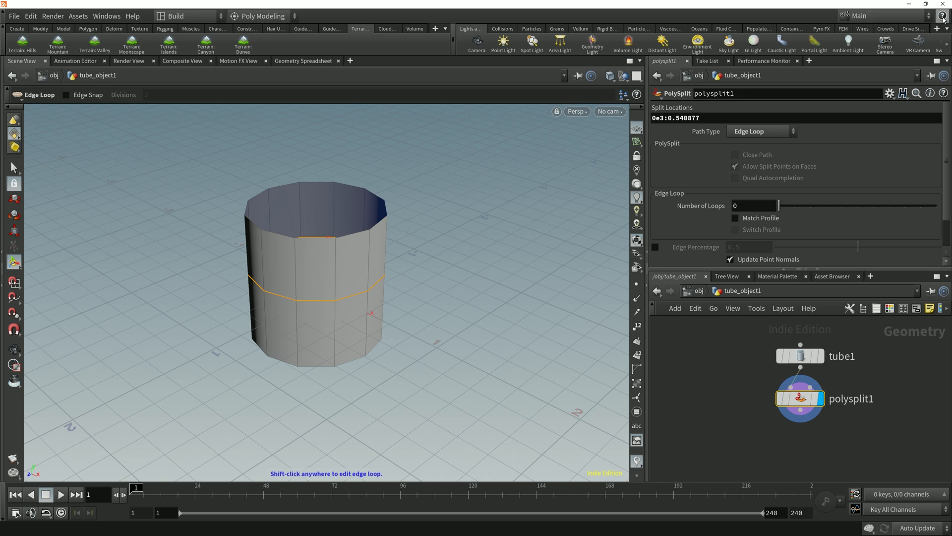
left_click(944, 15)
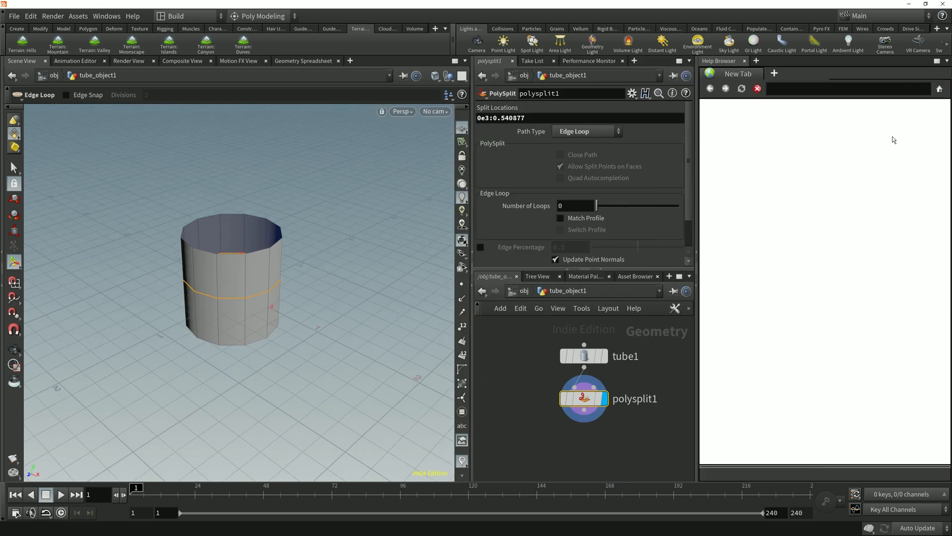